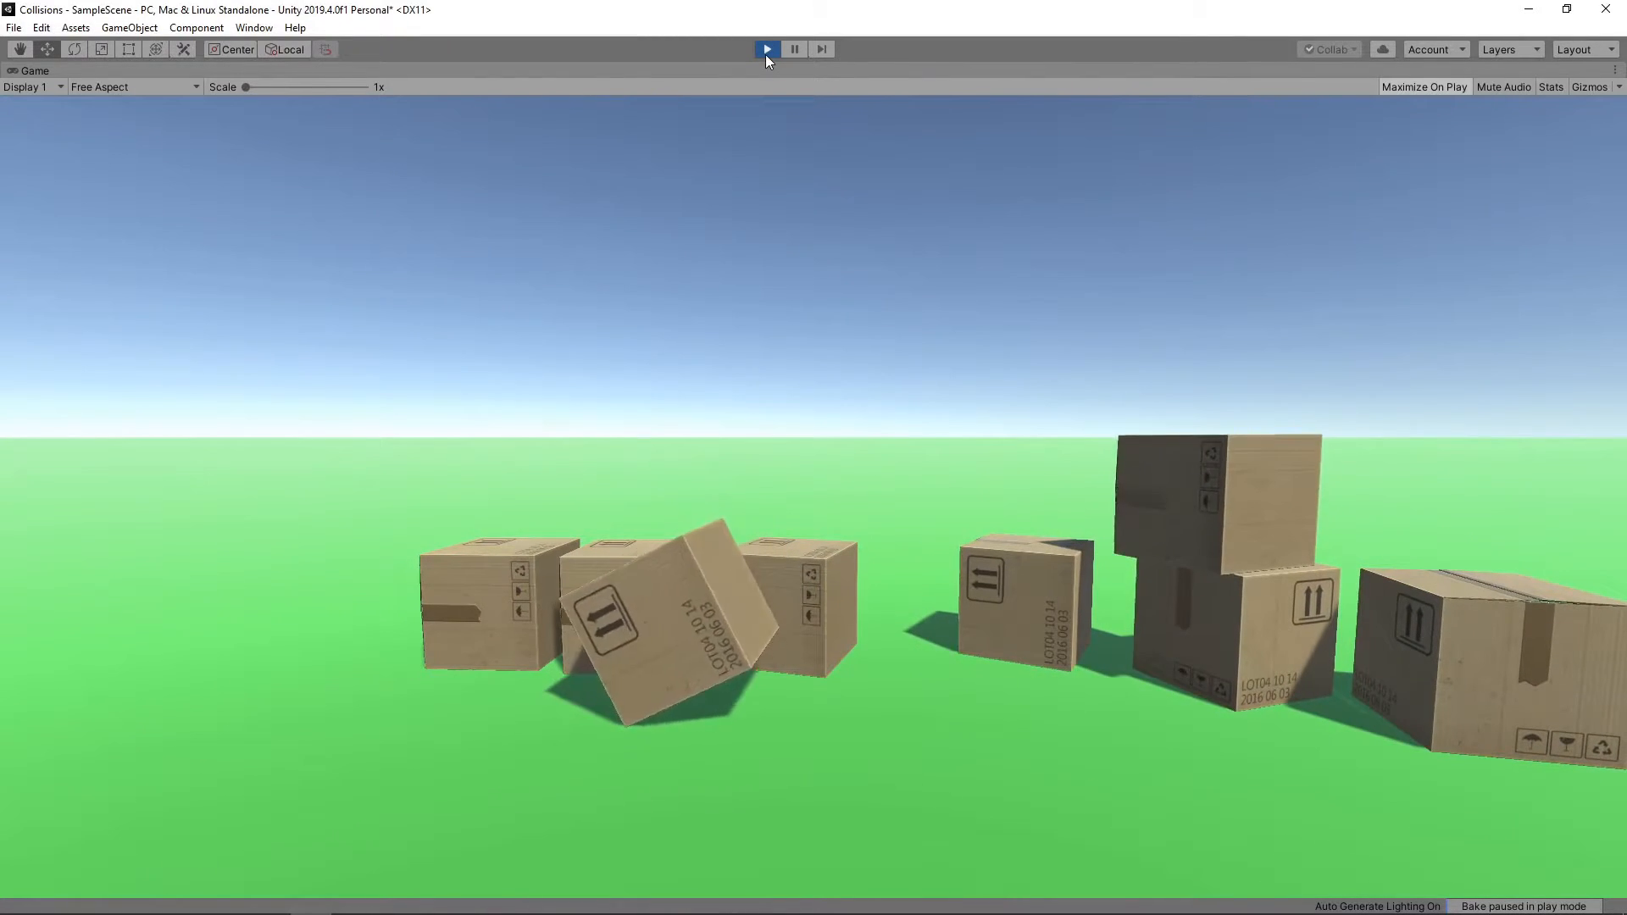
- Stop the running playtest to return to editing the box-tower scene
click(766, 50)
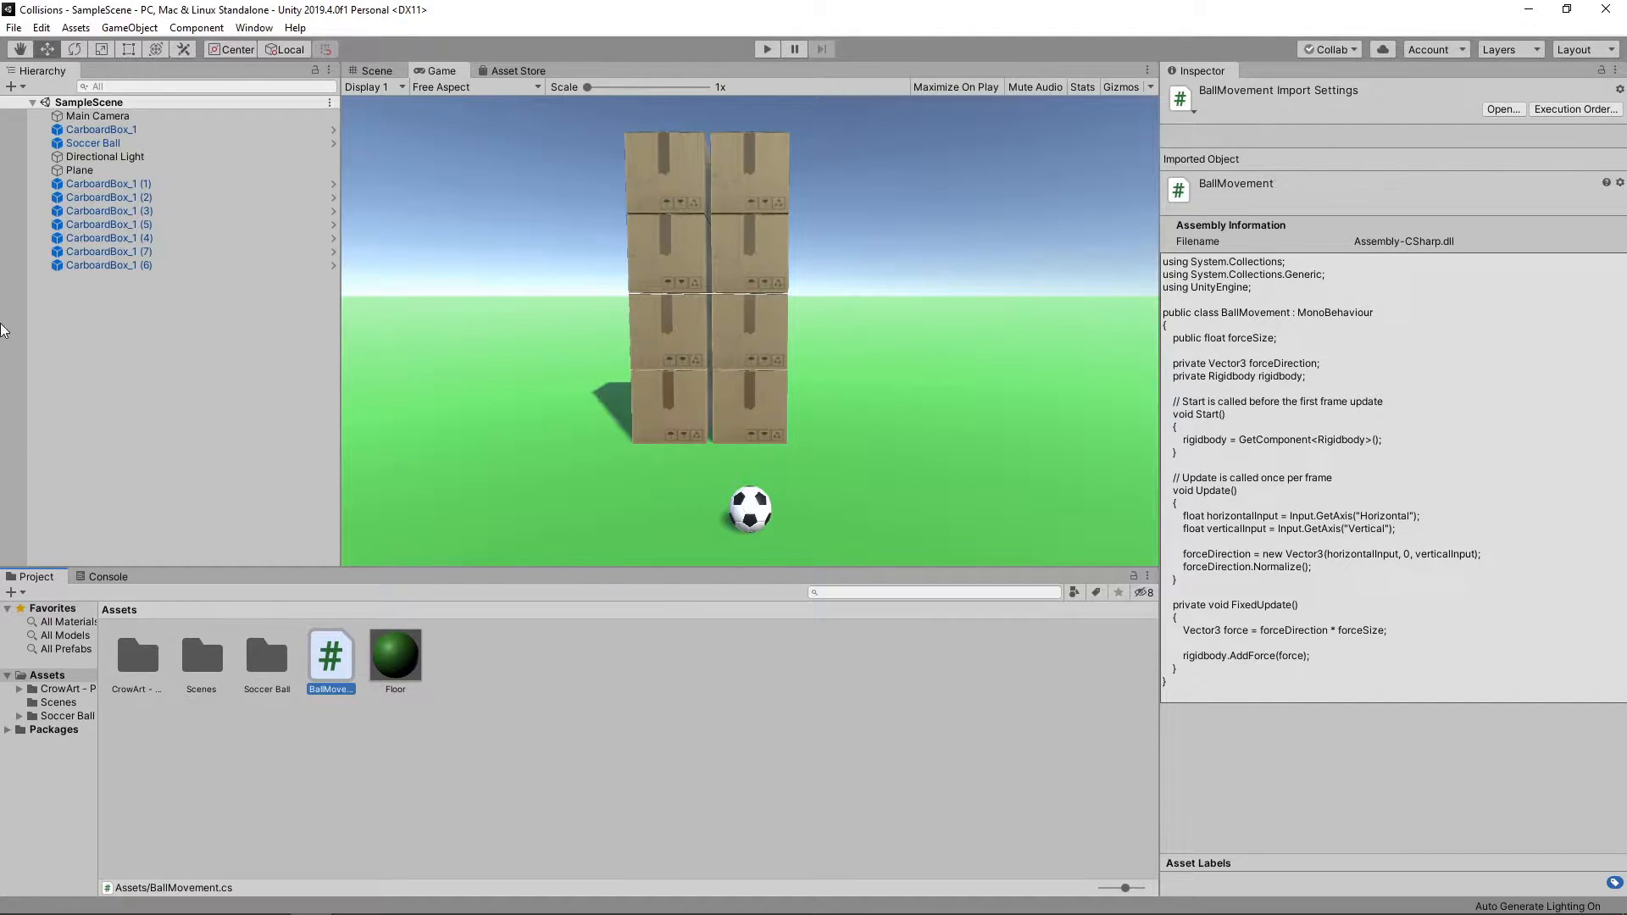
- Add a new SlowMotion script component to Soccer Ball and open it in the code editor
click(92, 142)
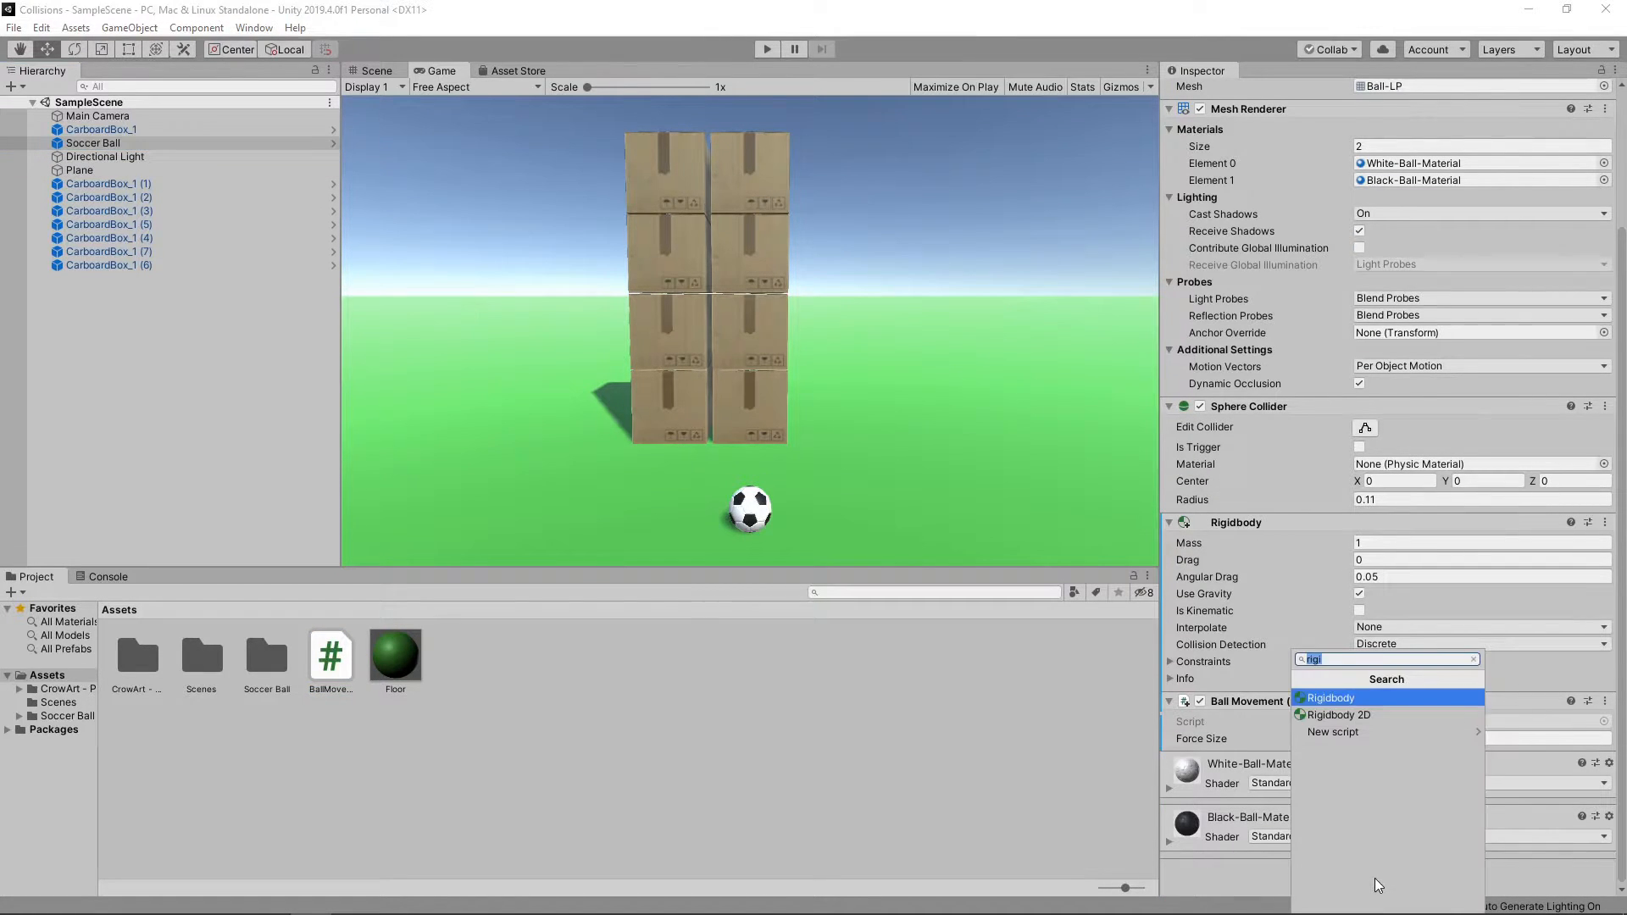
click(1332, 733)
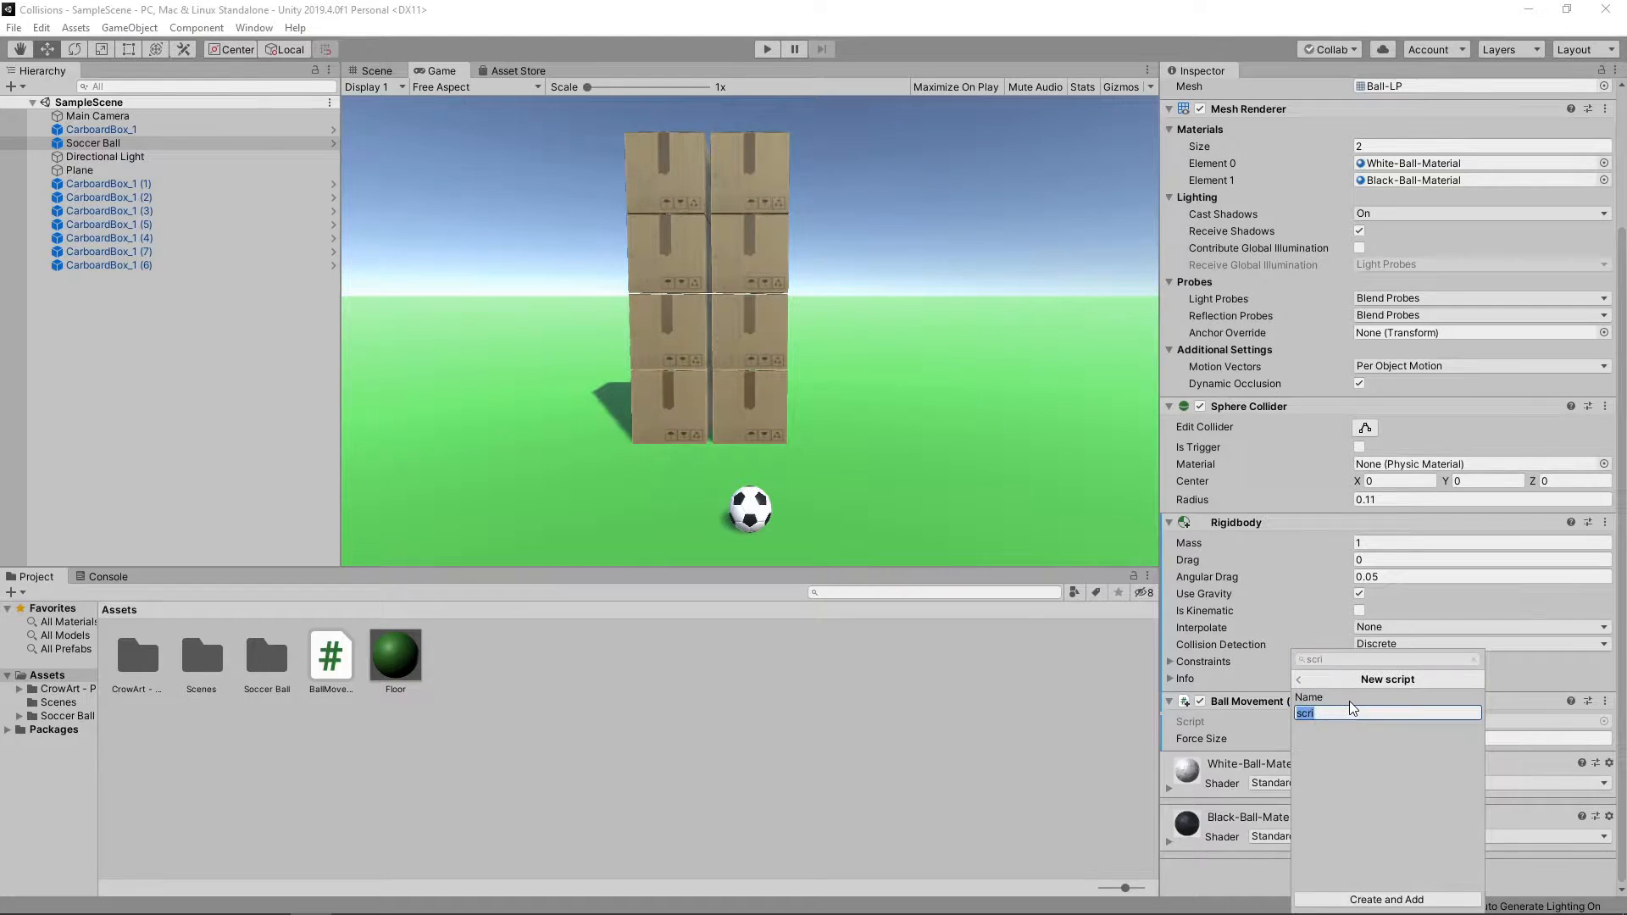
click(1386, 900)
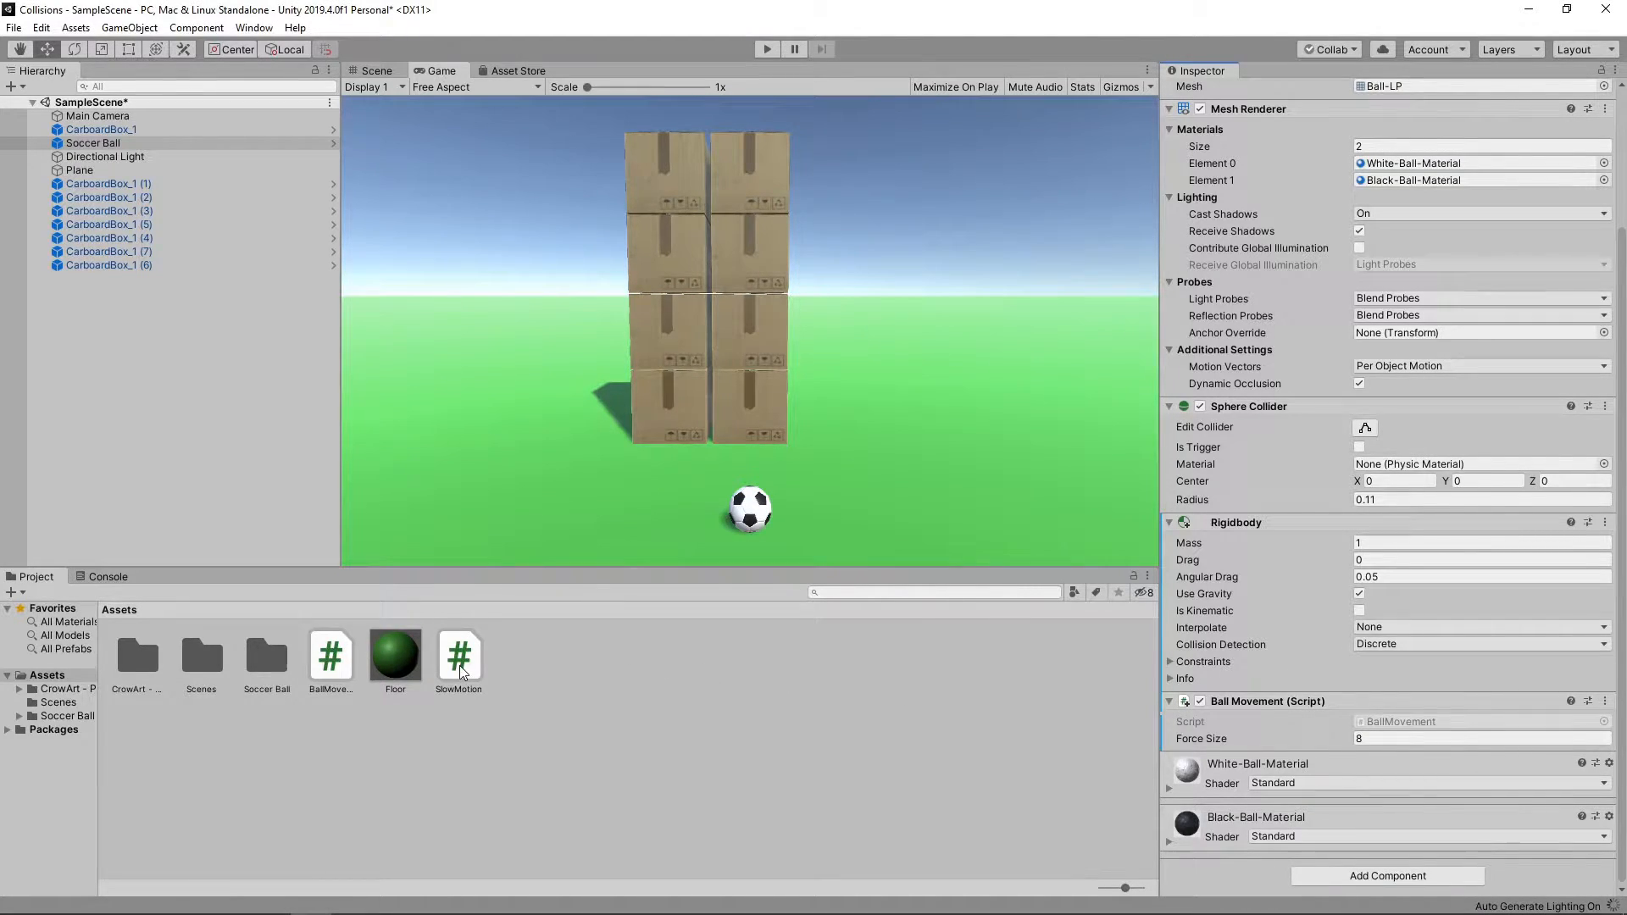
double_click(458, 654)
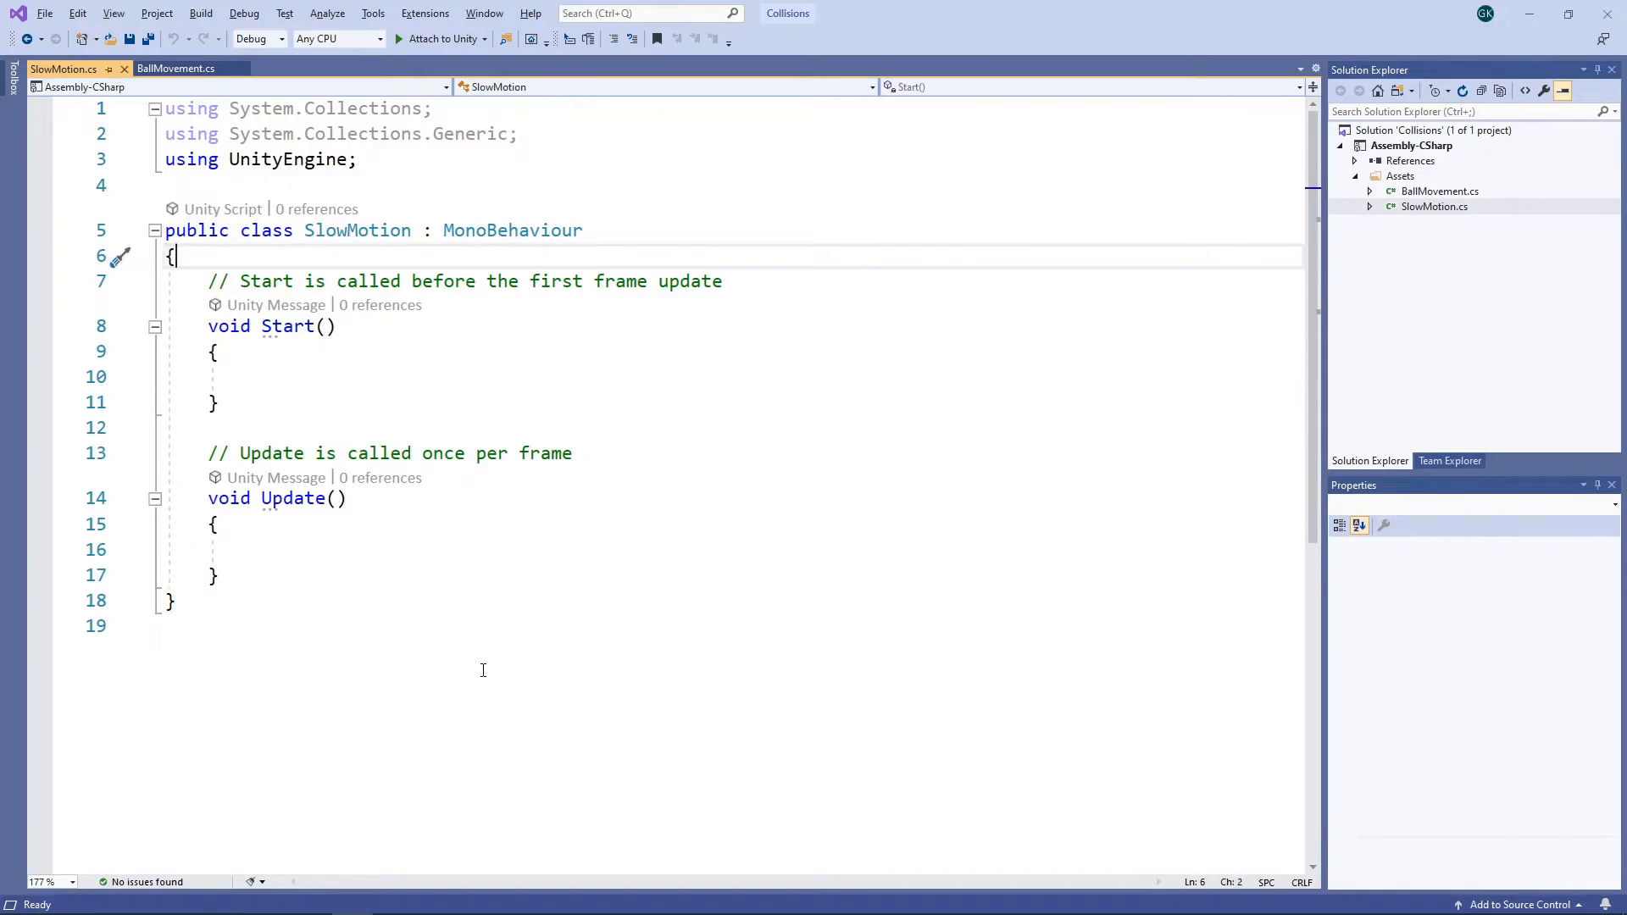
- Declare public float slowMotionTimeScale plus private floats startTimeScale and startFixedDeltaTime
text(public float)
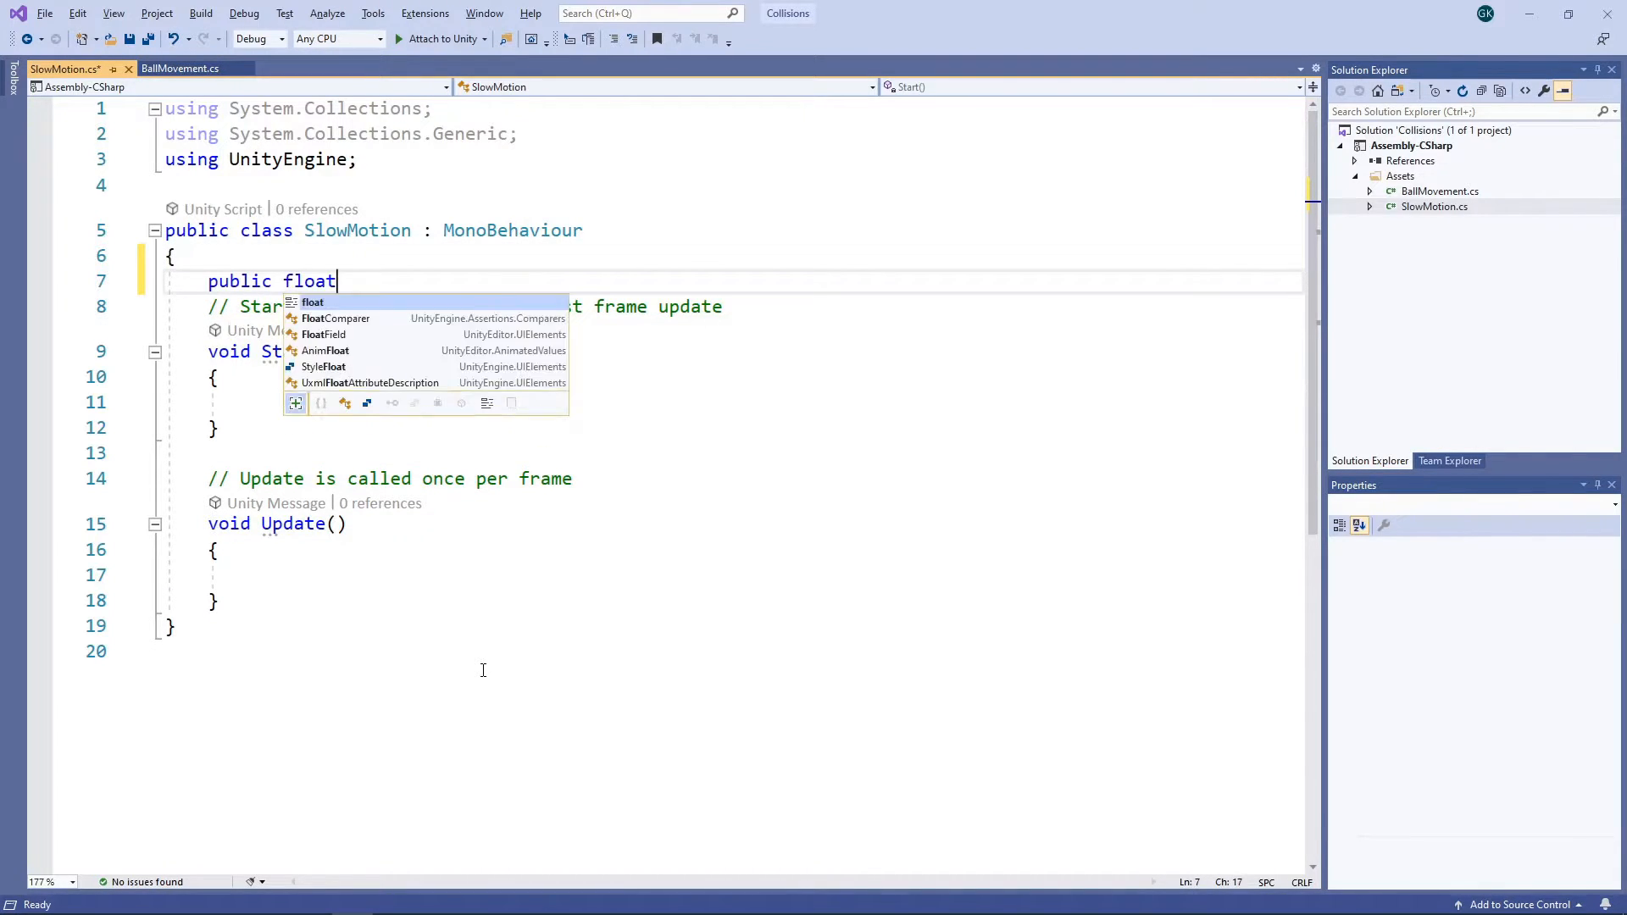
text(slowMotio)
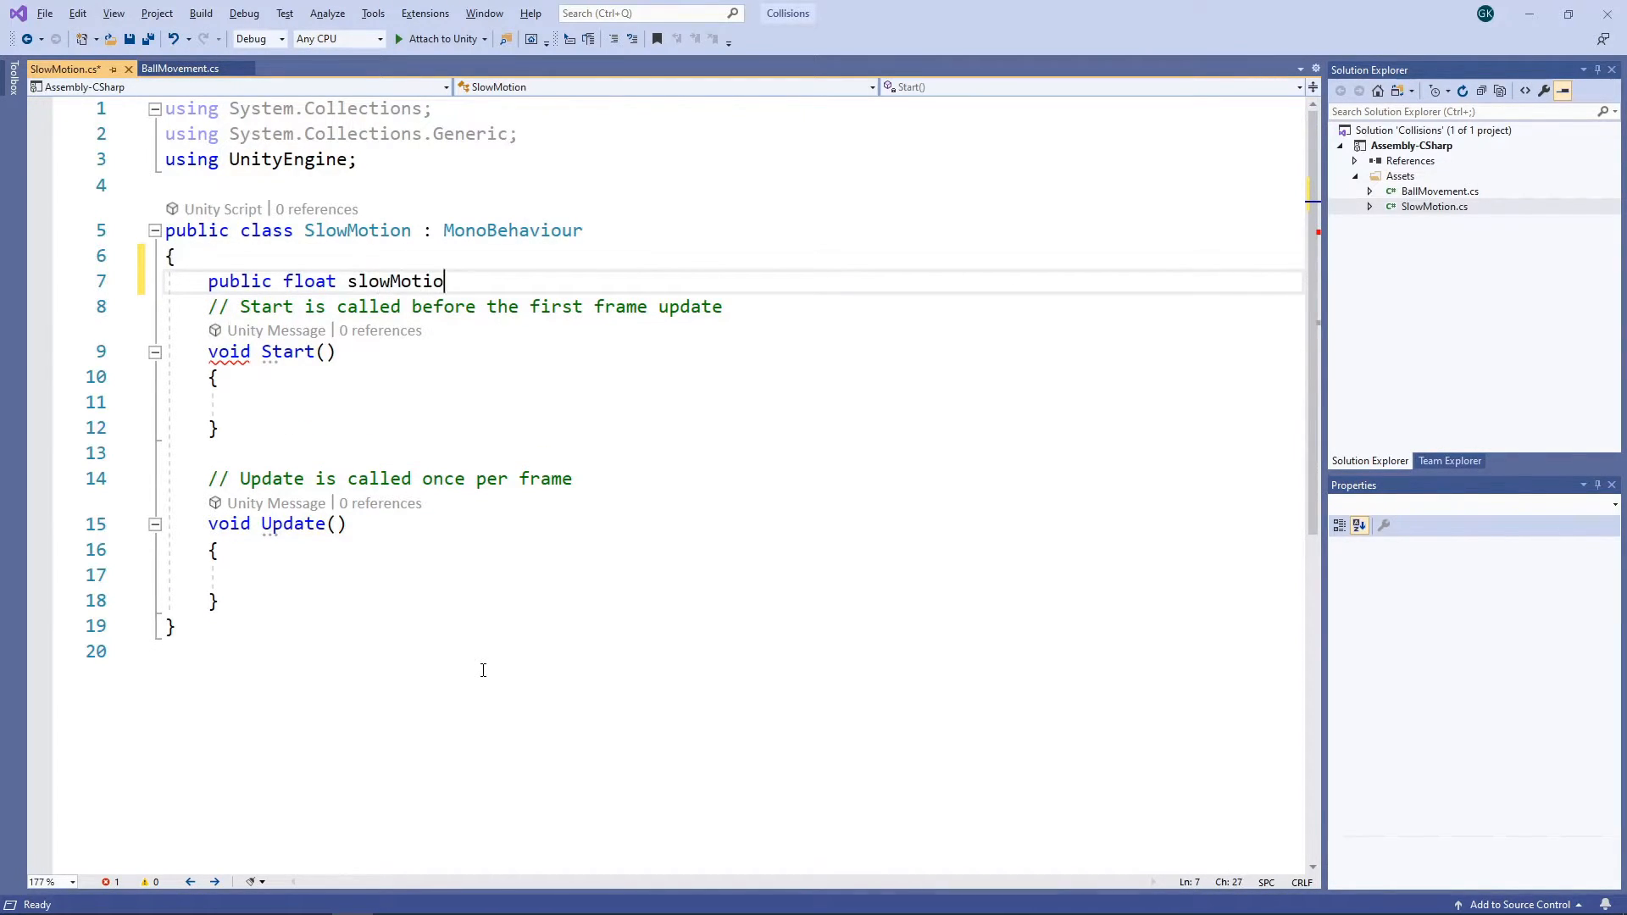
text(nTimeScale;)
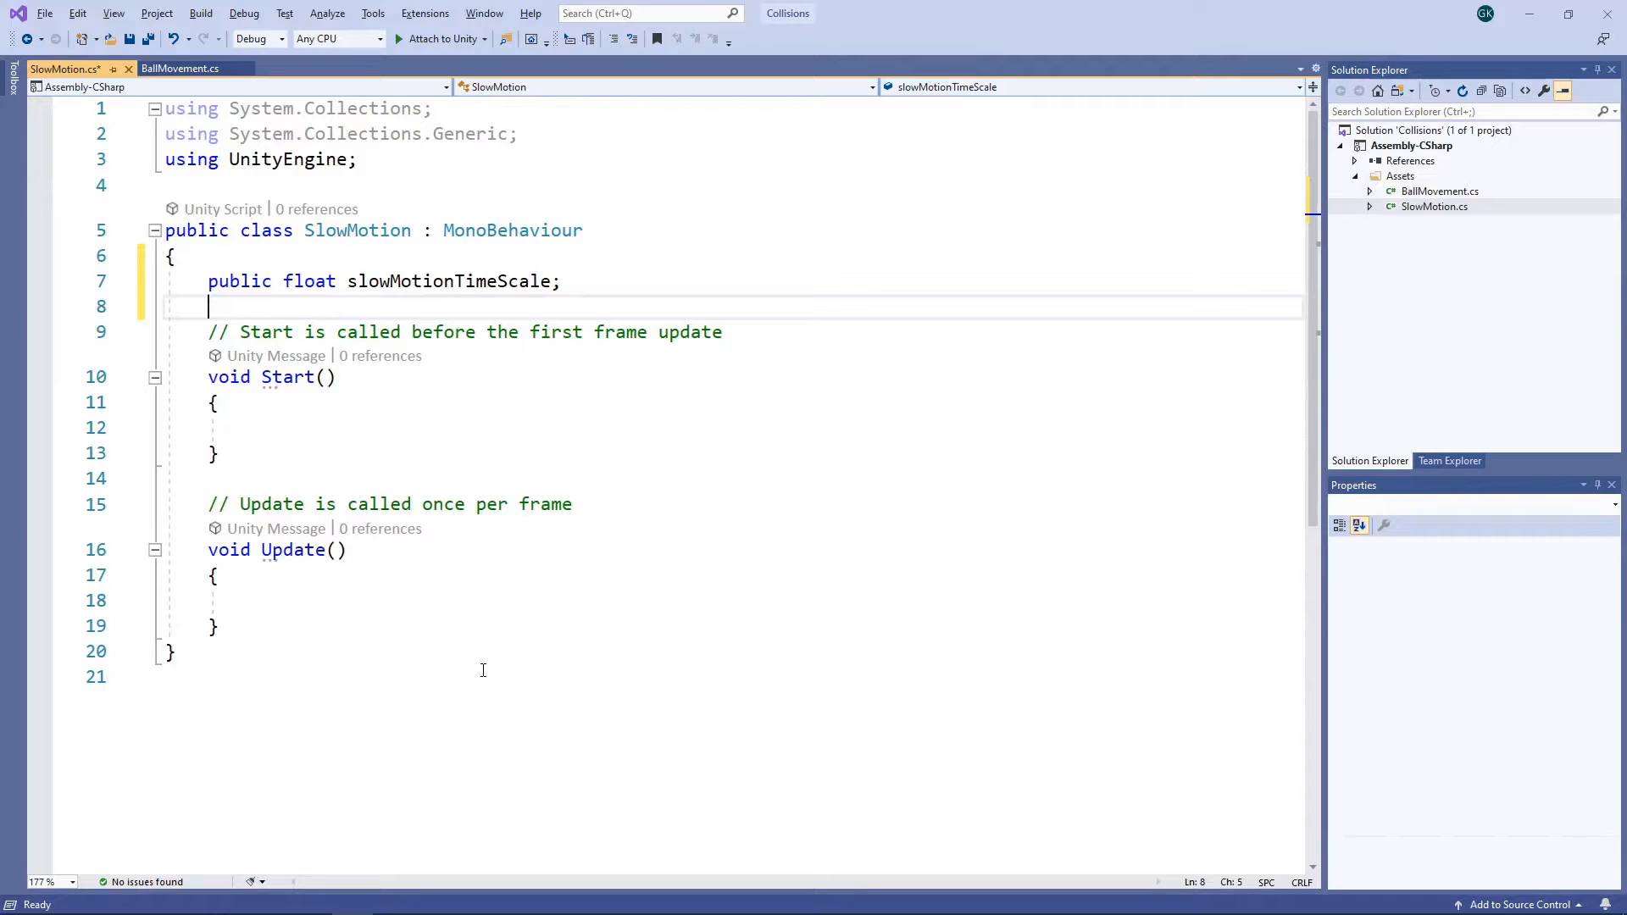
text(pr)
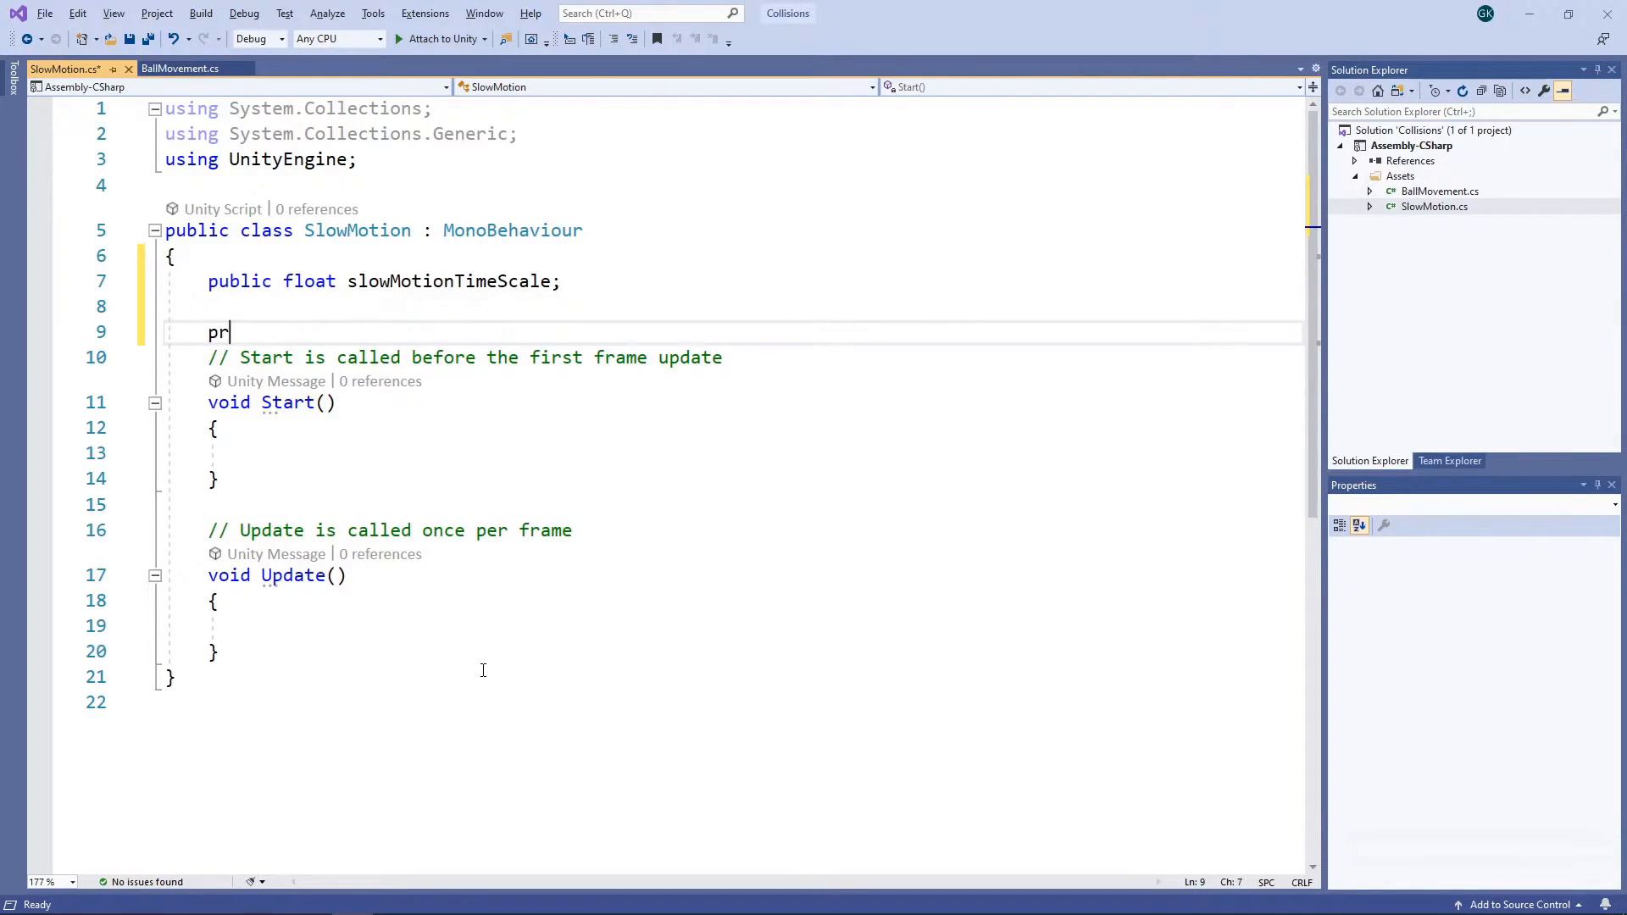
text(ivate float)
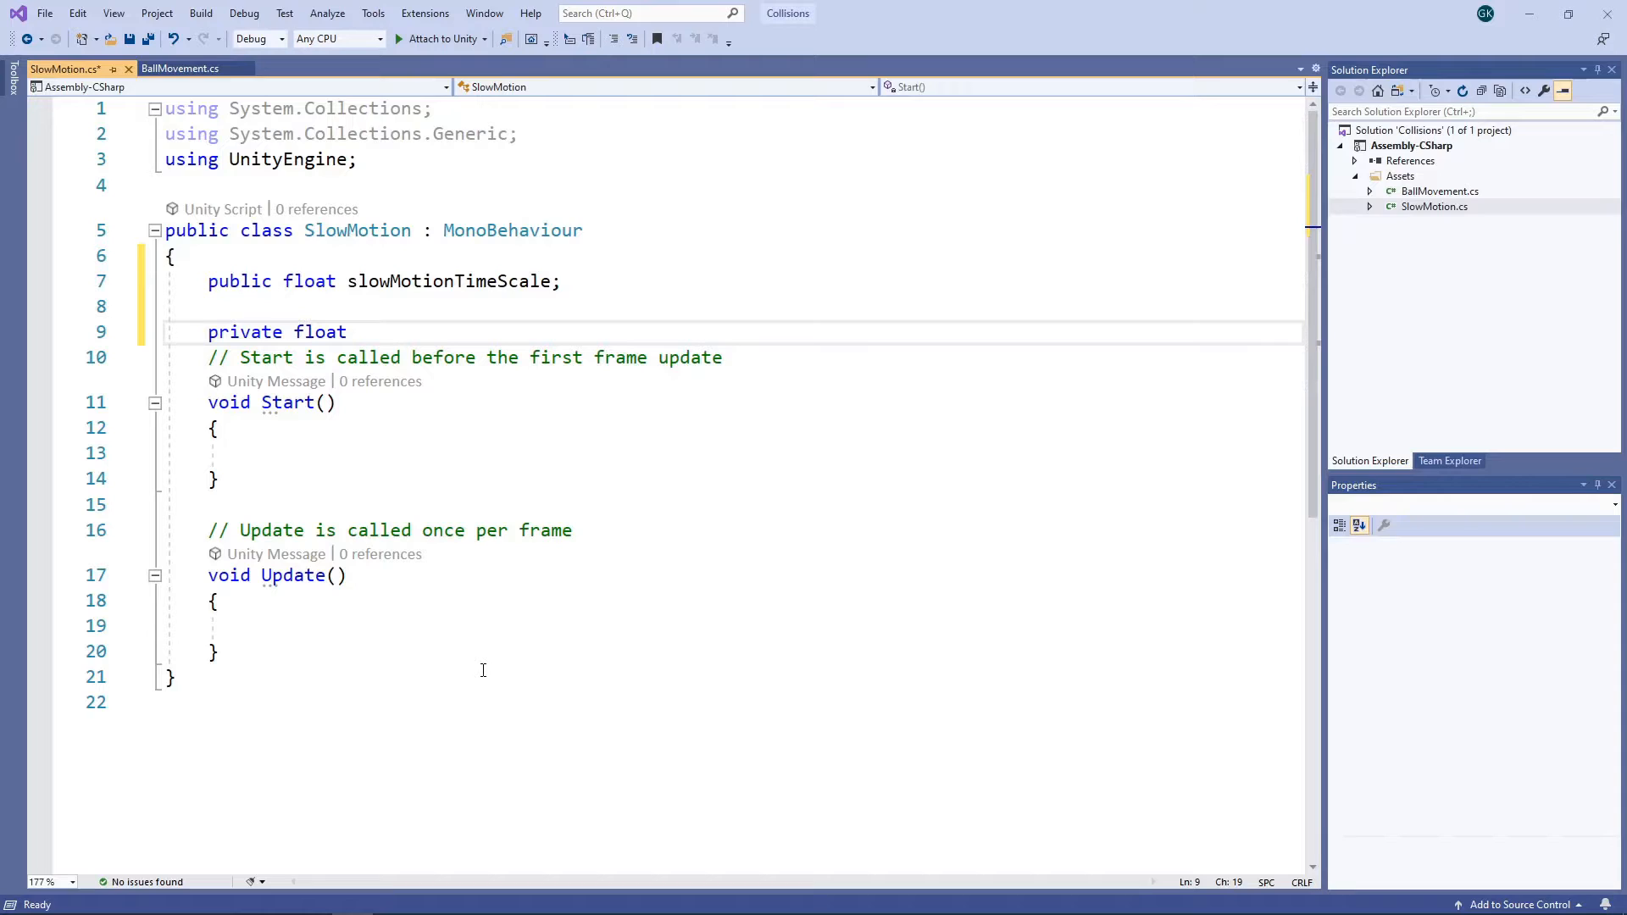
text(startTimeScale;)
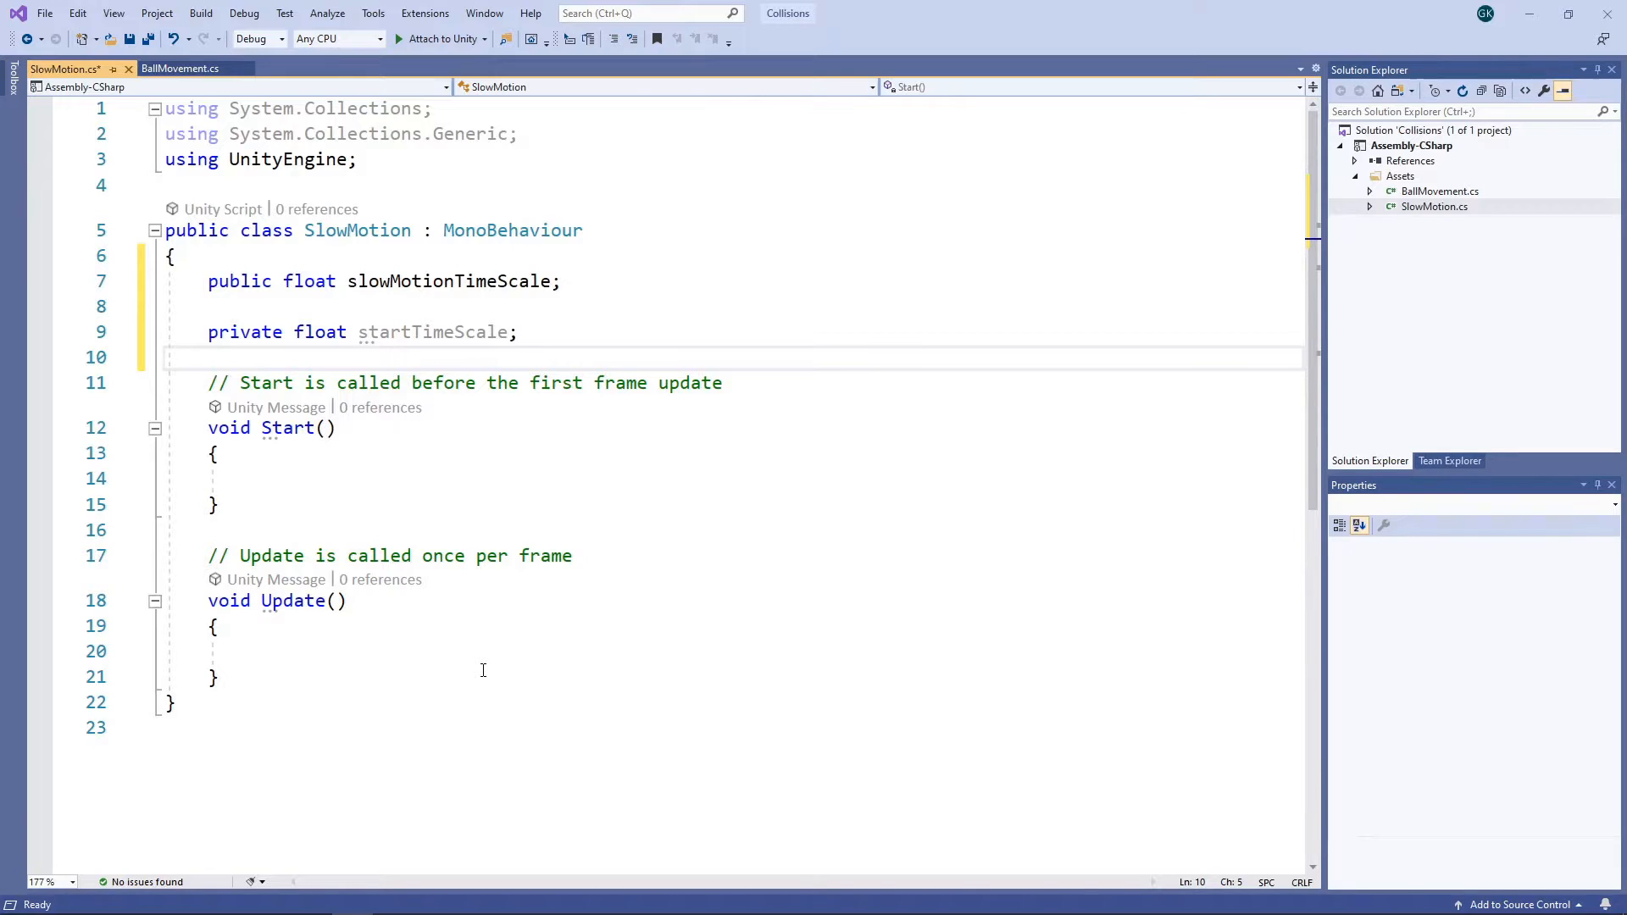
text(private float start)
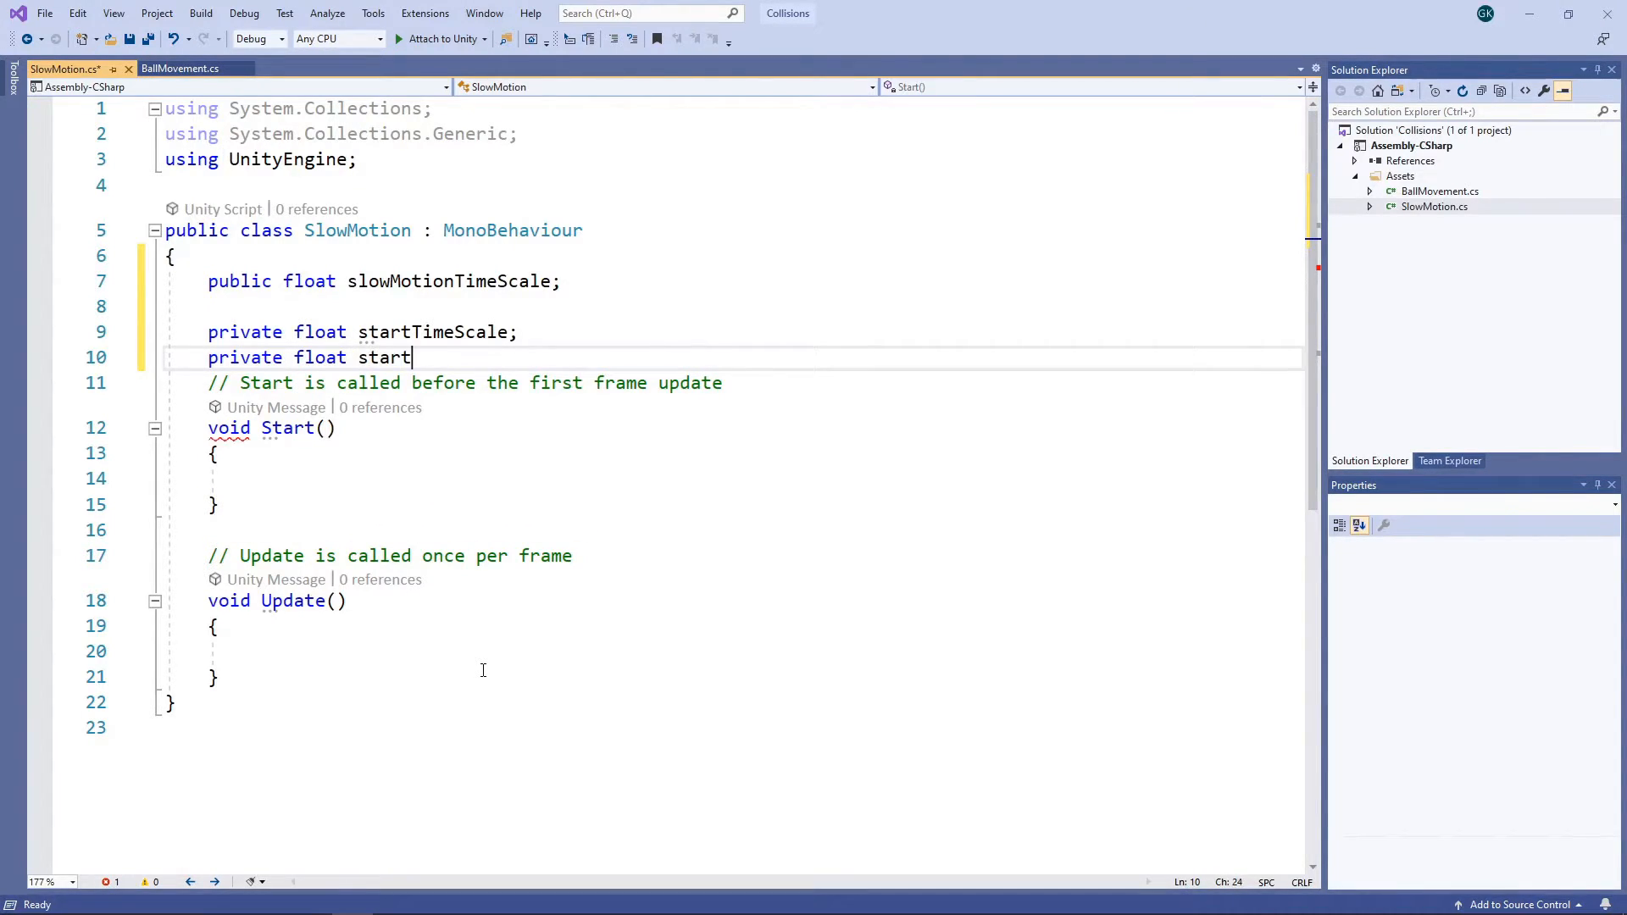
text(FixedDeltaTime;)
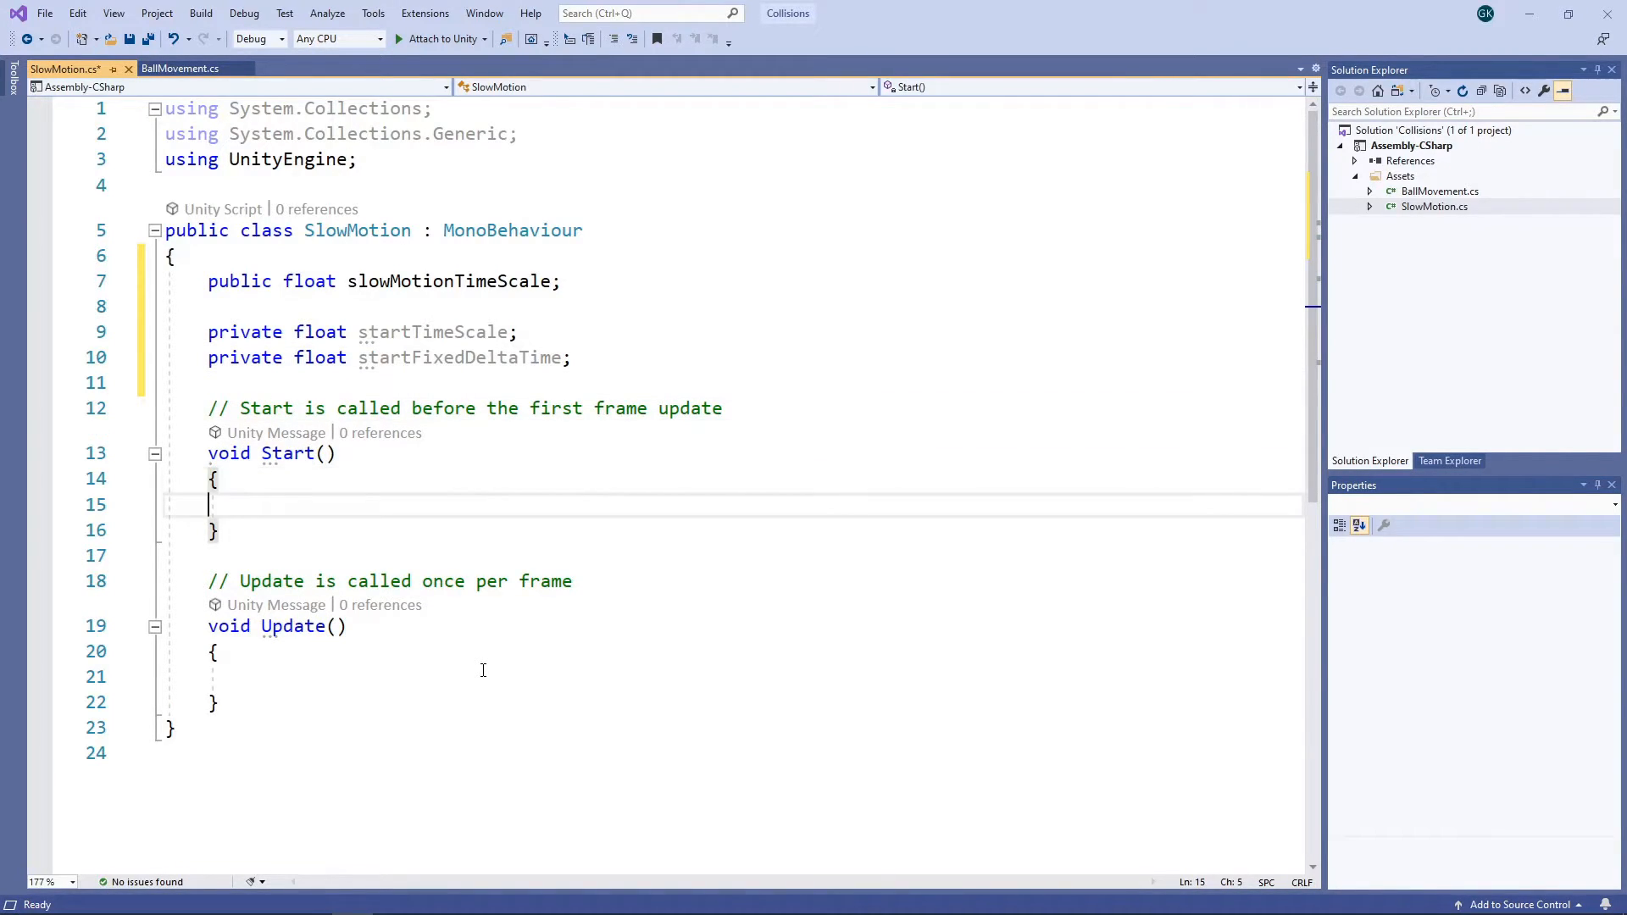
- In Start, store Time.timeScale and Time.fixedDeltaTime into startTimeScale and startFixedDeltaTime
text(startTimeScale = T)
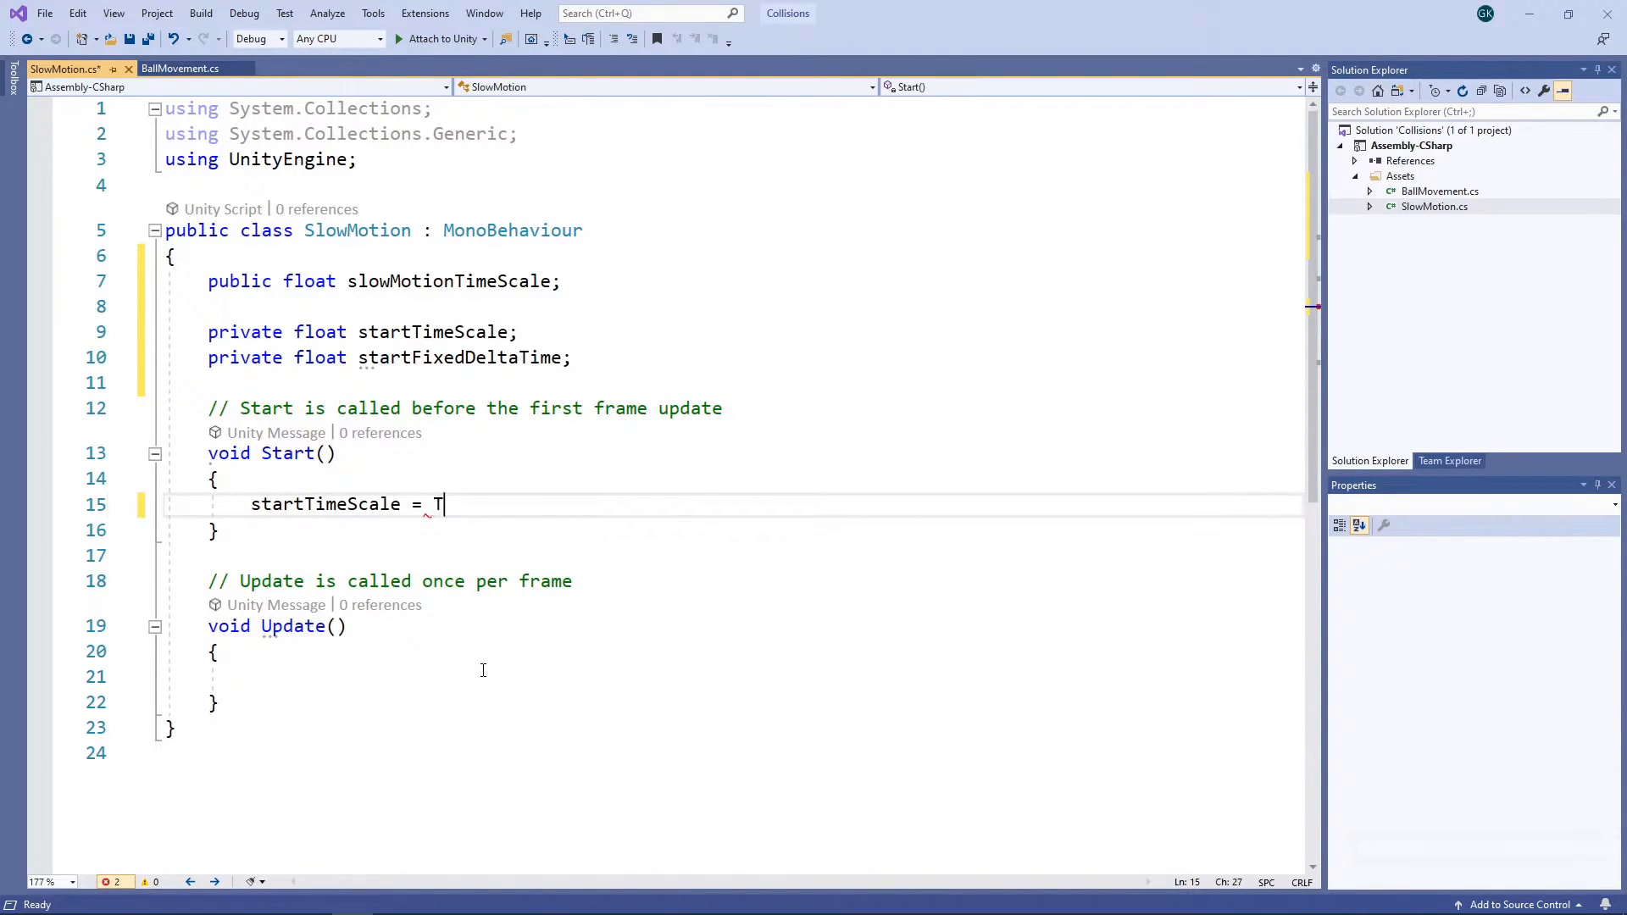
text(ime.timeScale;)
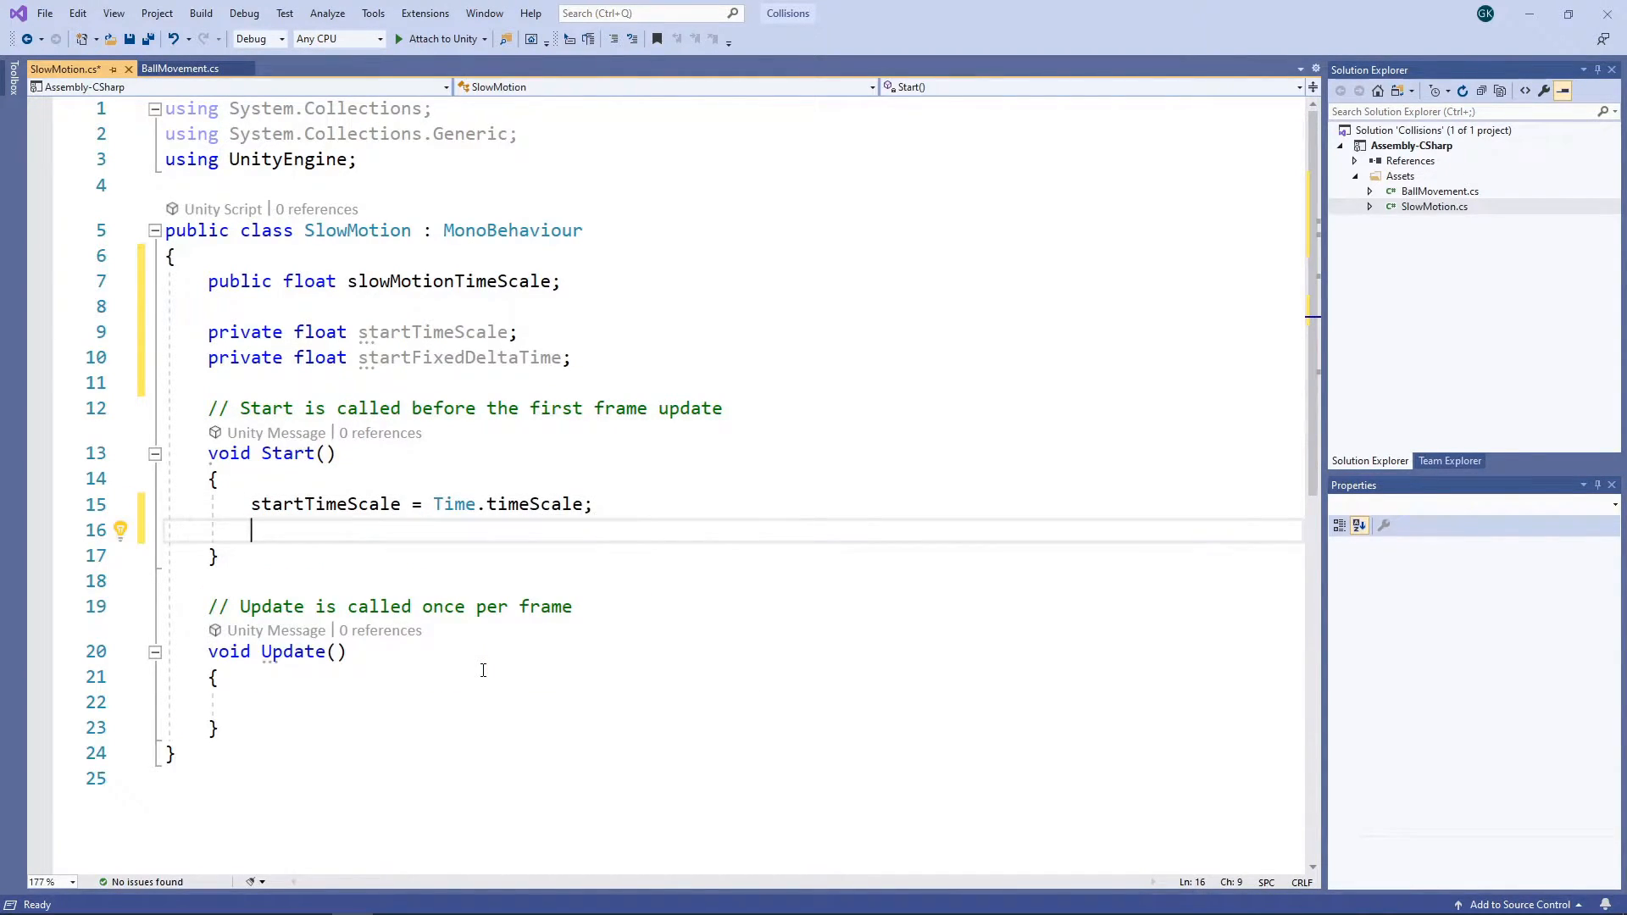
text(startFixedDeltaTime = T)
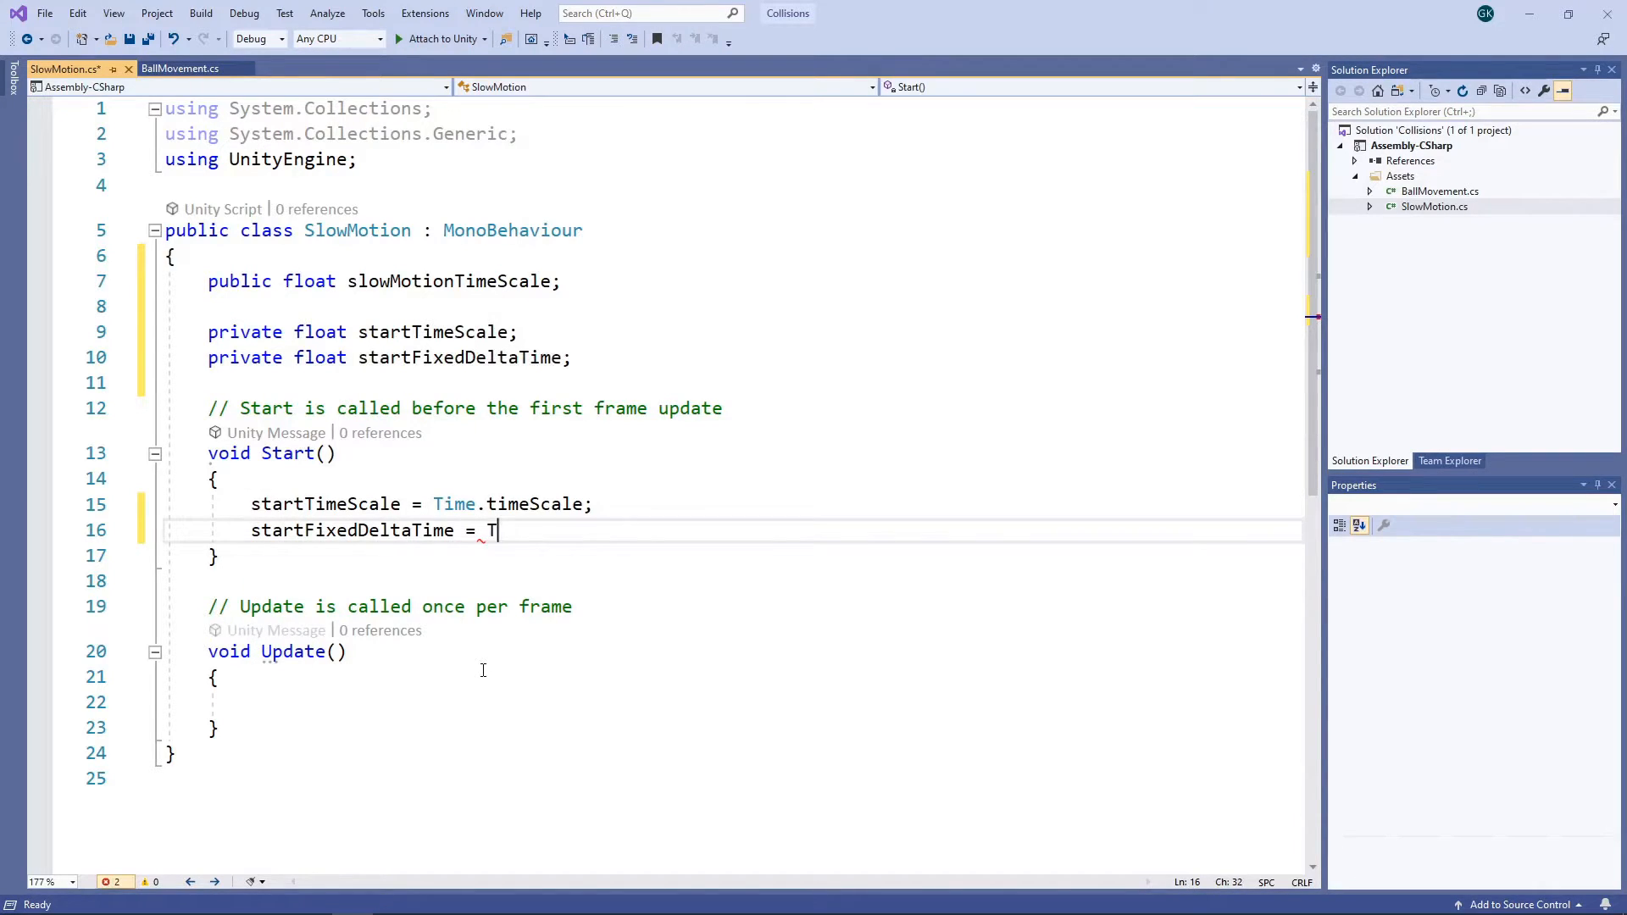
text(ime.fixedDeltaTime;)
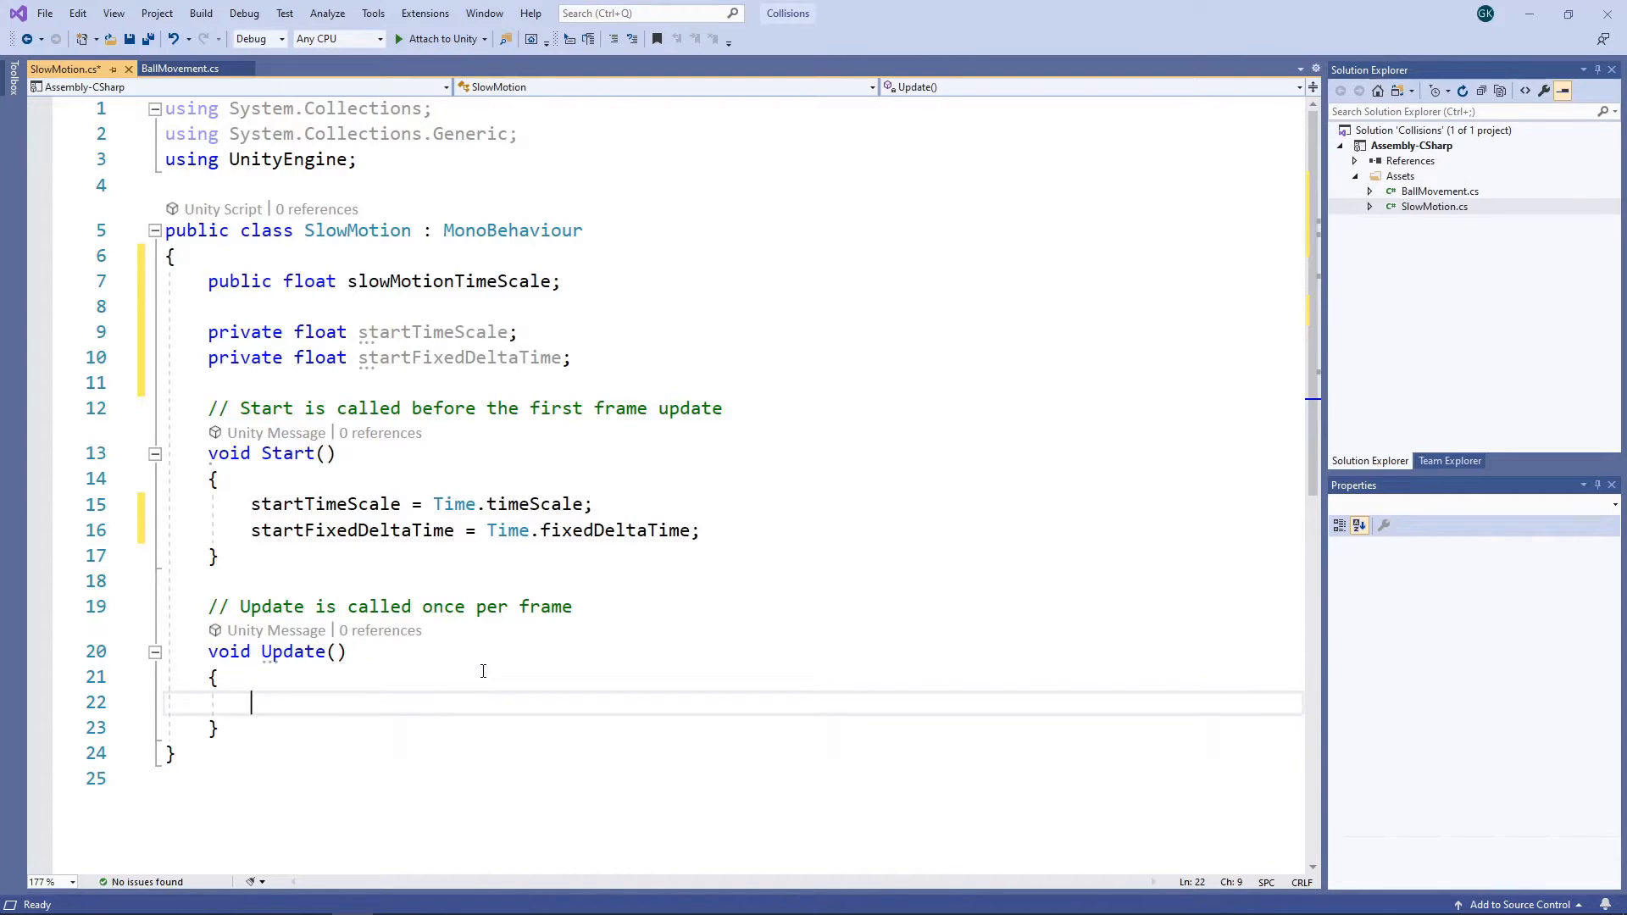
- In Update, call StartSlowMotion on Space key down and StopSlowMotion on Space key up
text(if (Input.KeyD))
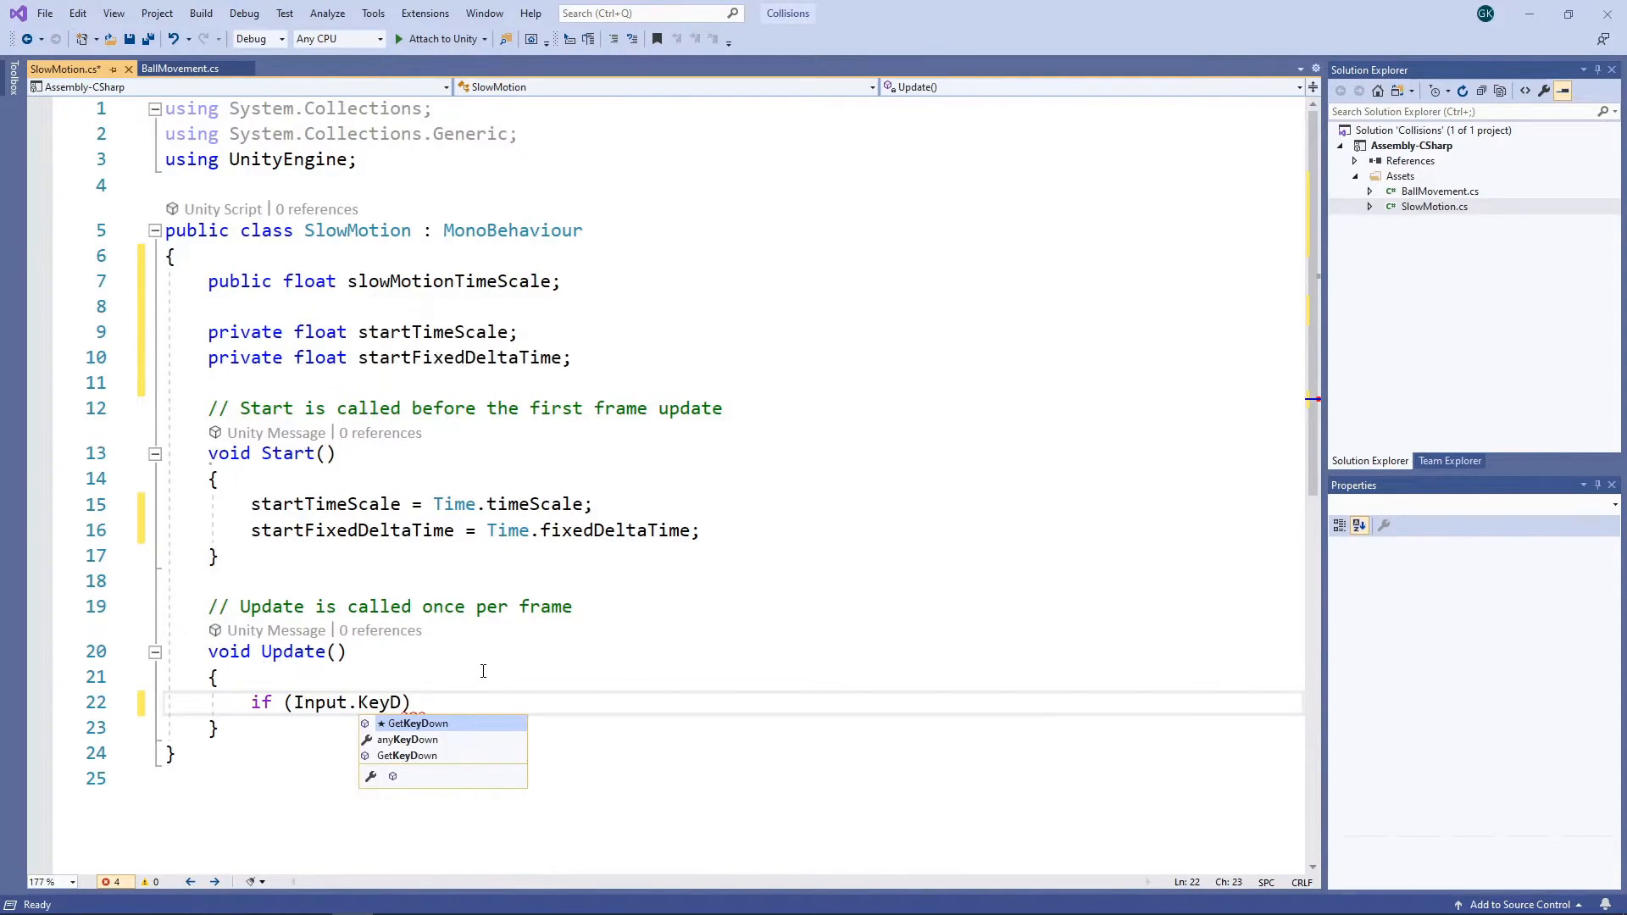
text(GetKeyDown(KeyCode.Space)
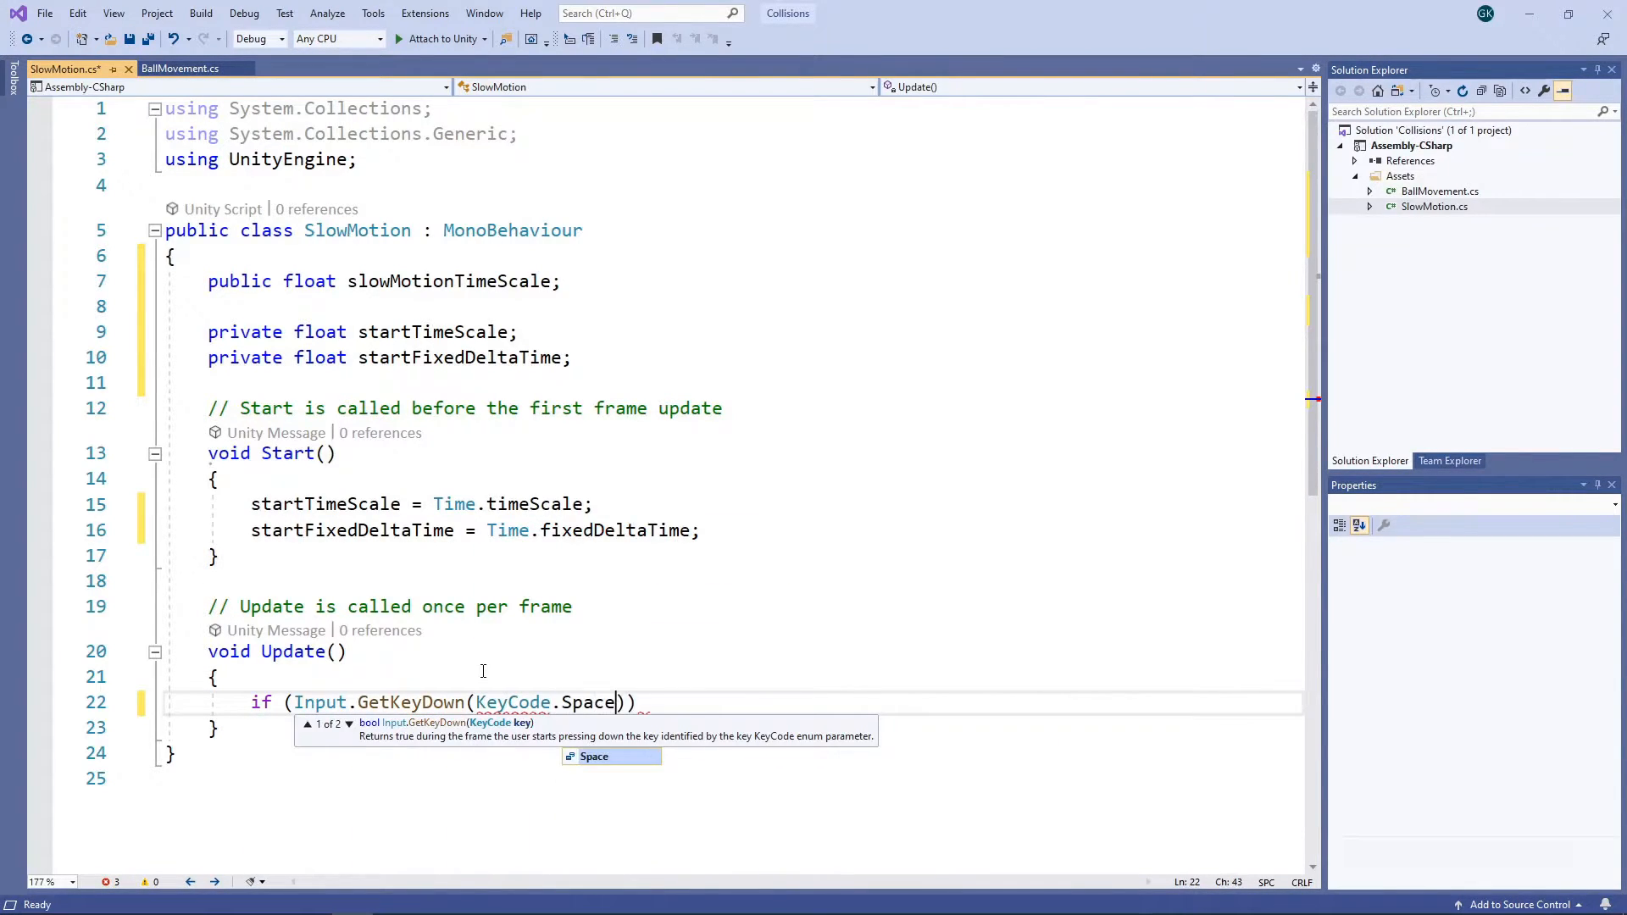
text(Start)
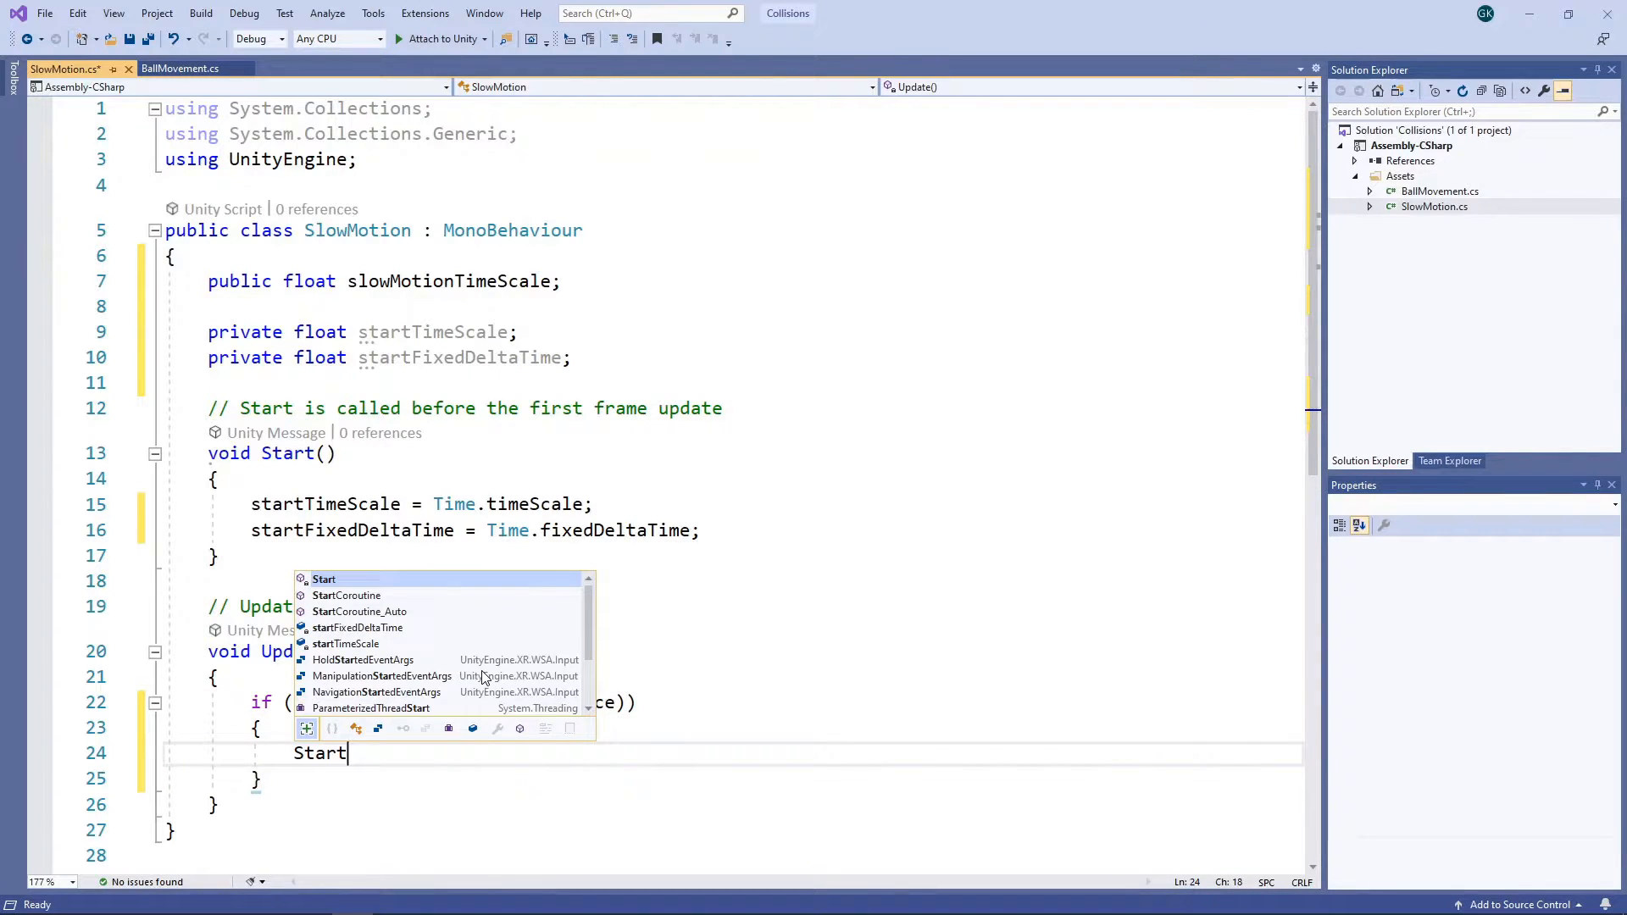
text(SlowMotion)
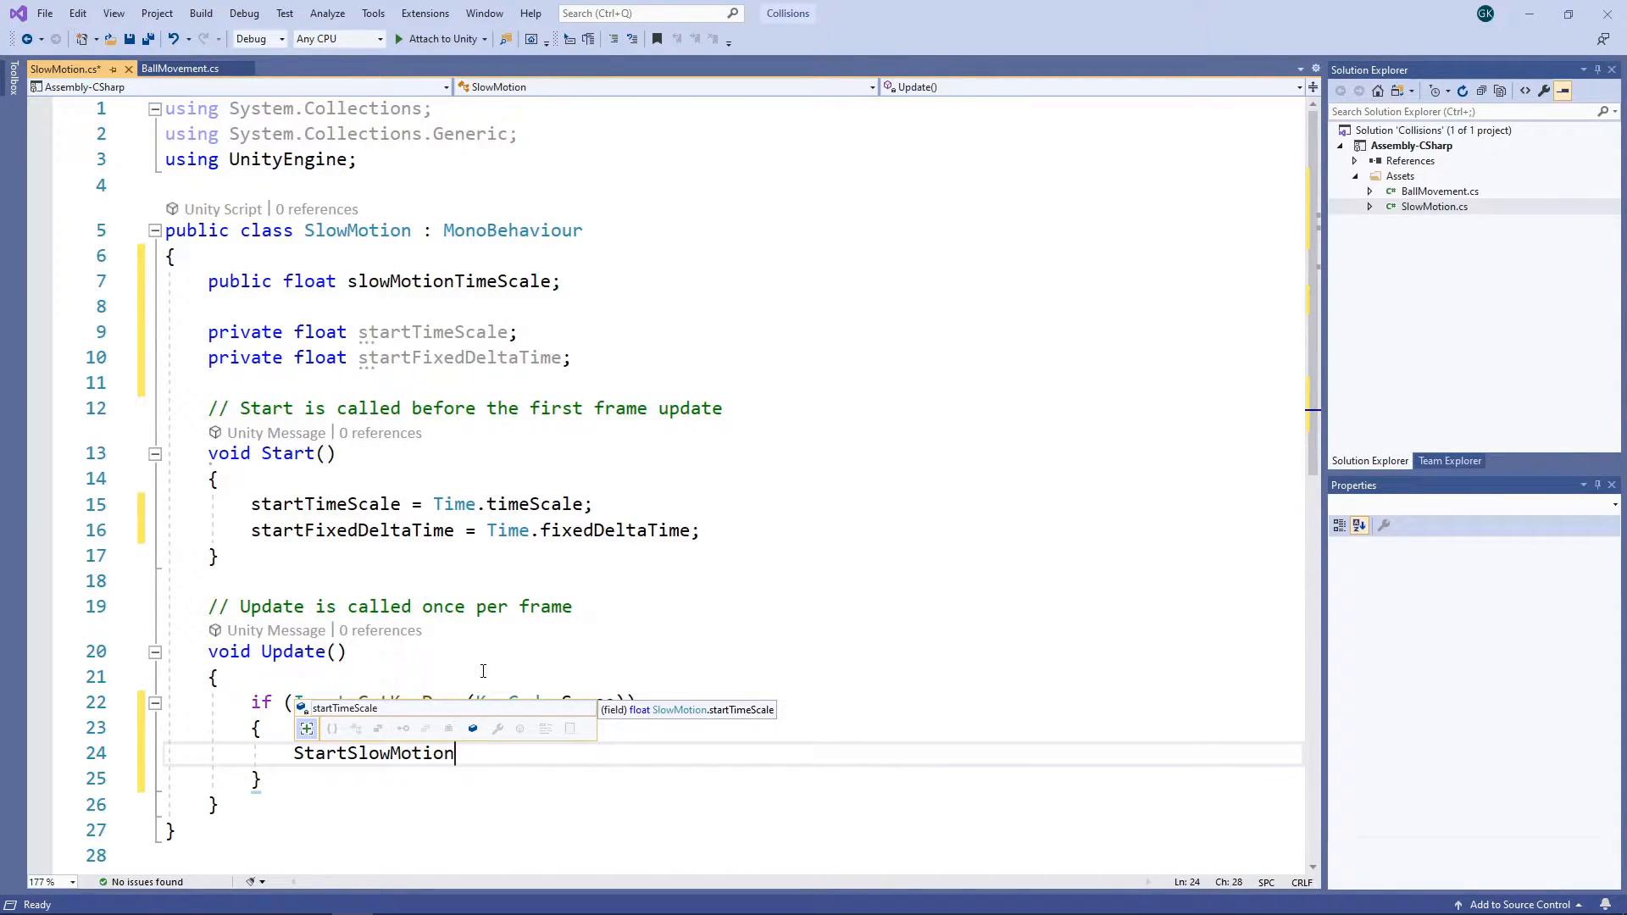
text(();)
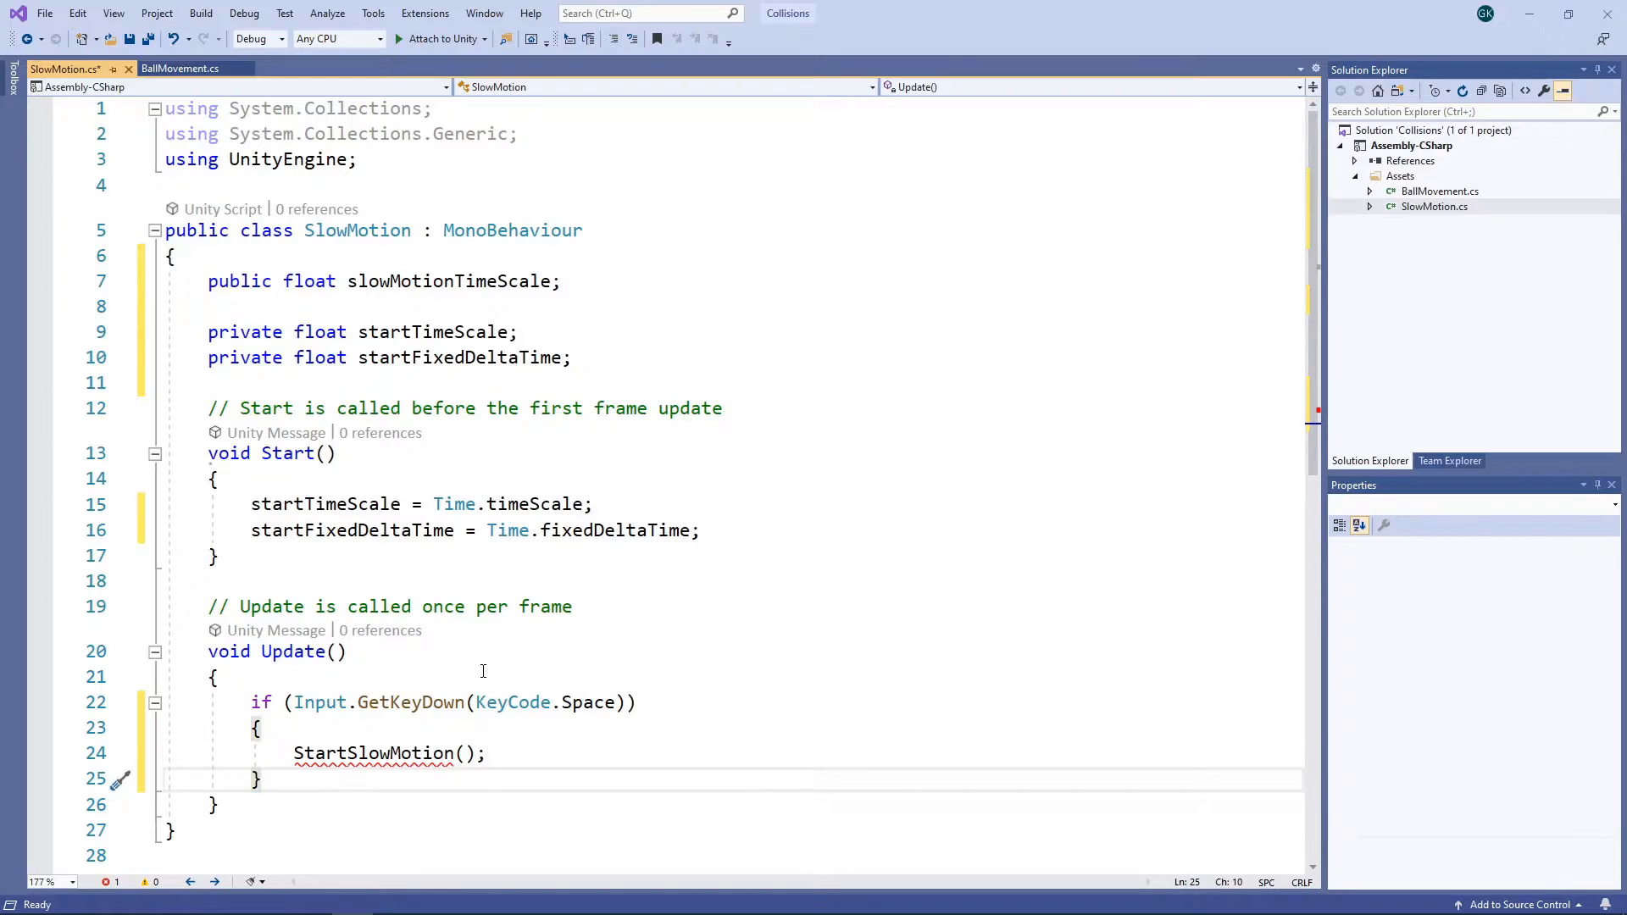
text(if (Input.GetKeyUp(KeyCode.Space)
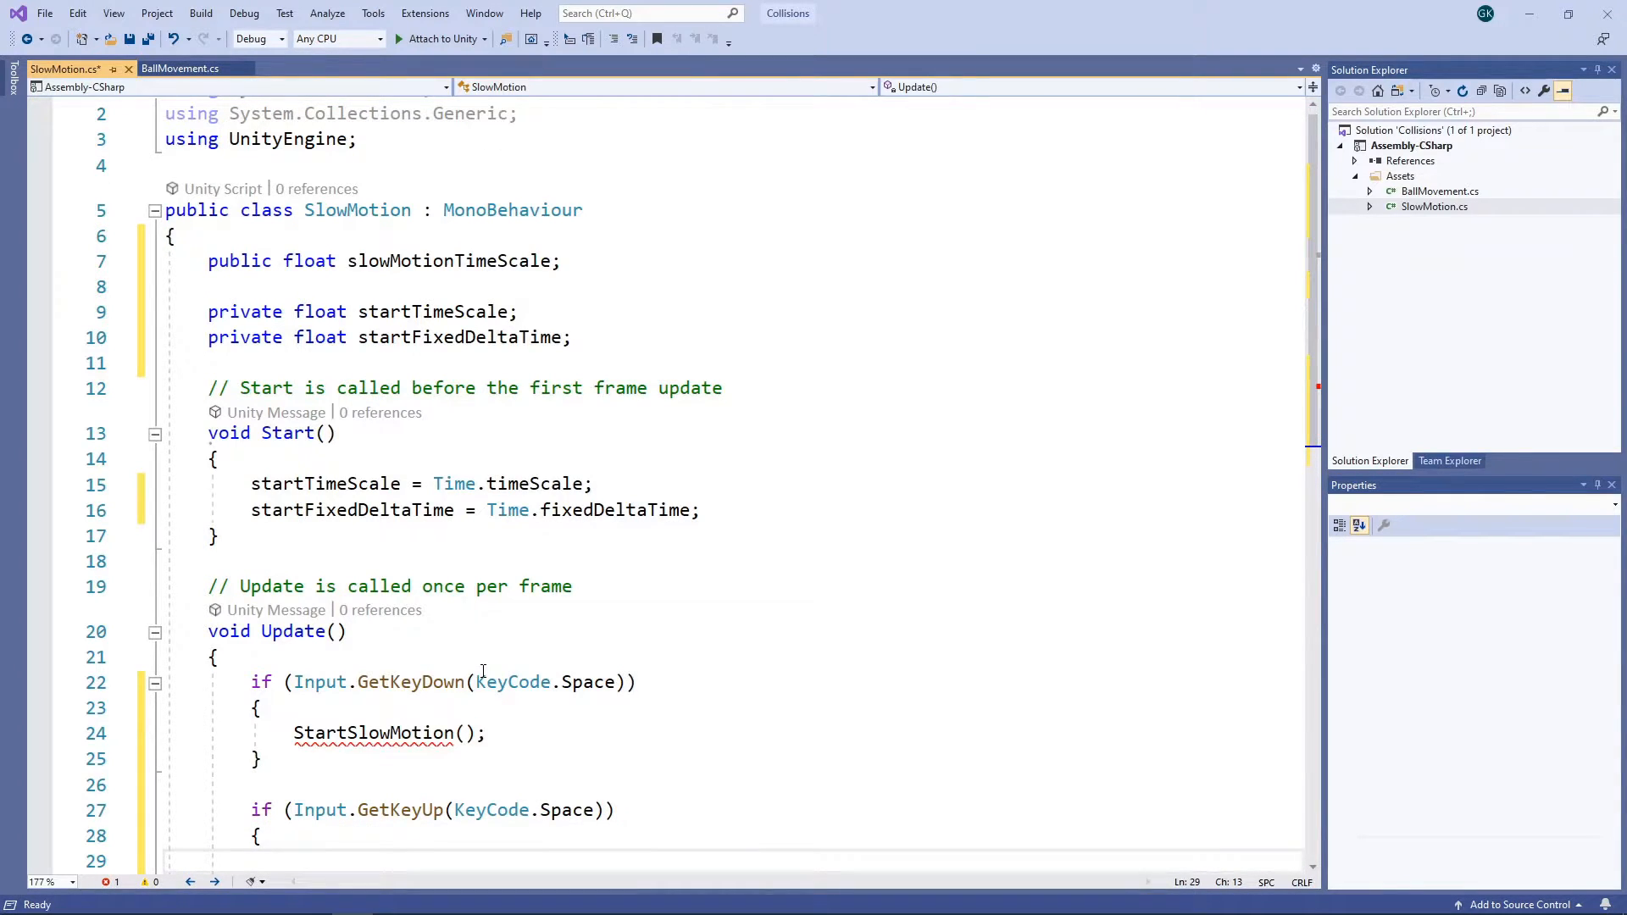
text(StopSlowMo)
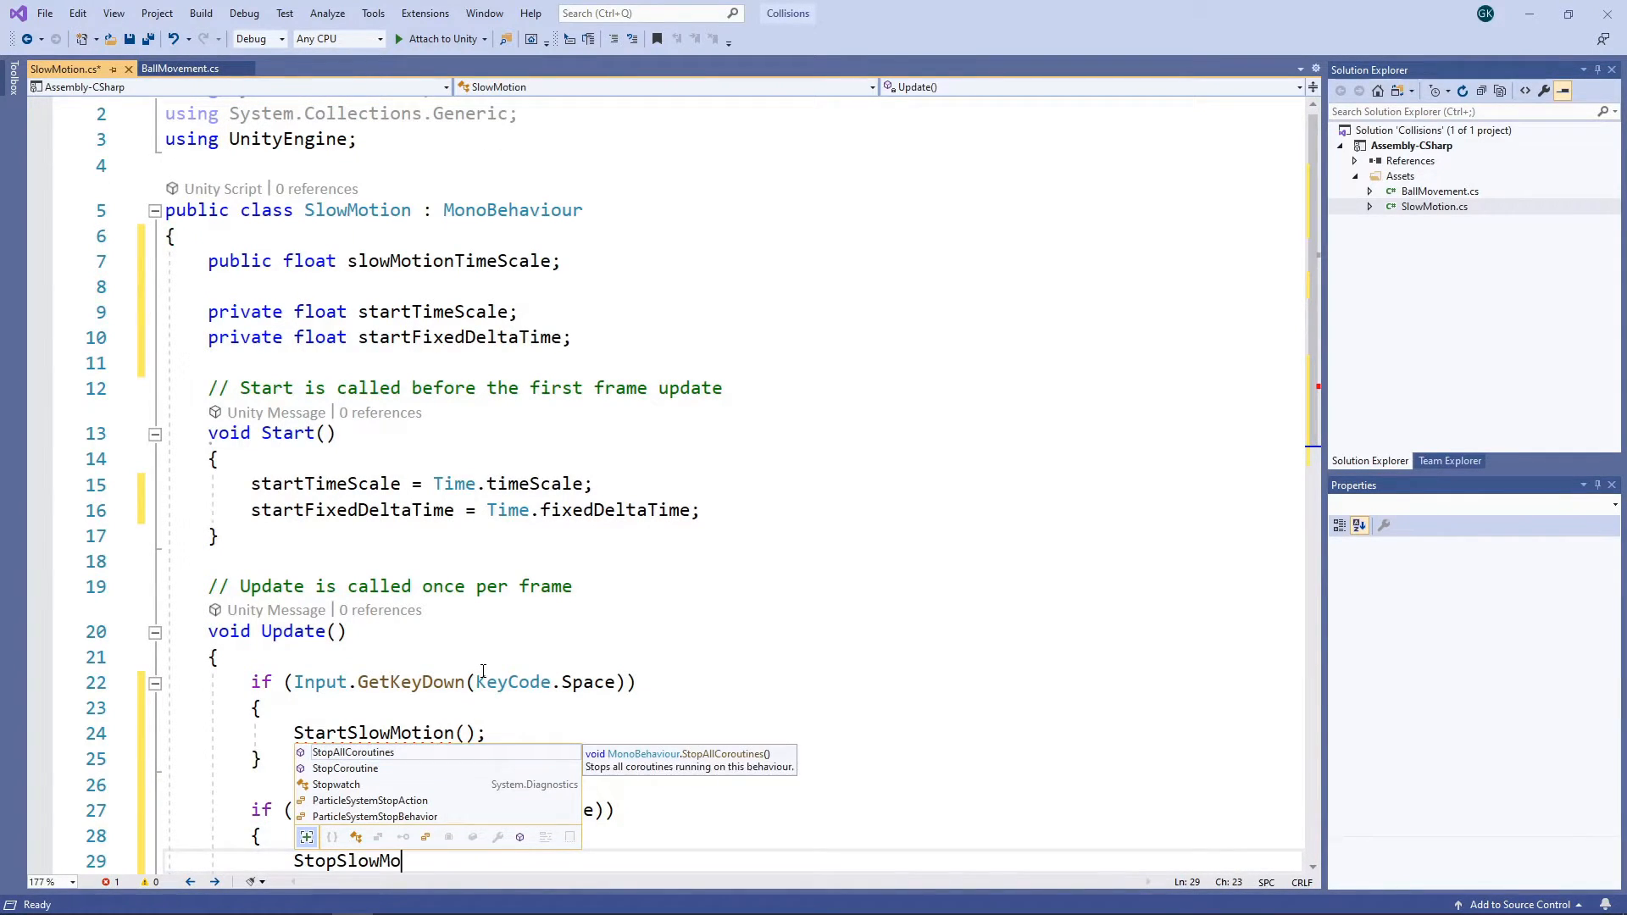
text(tion();)
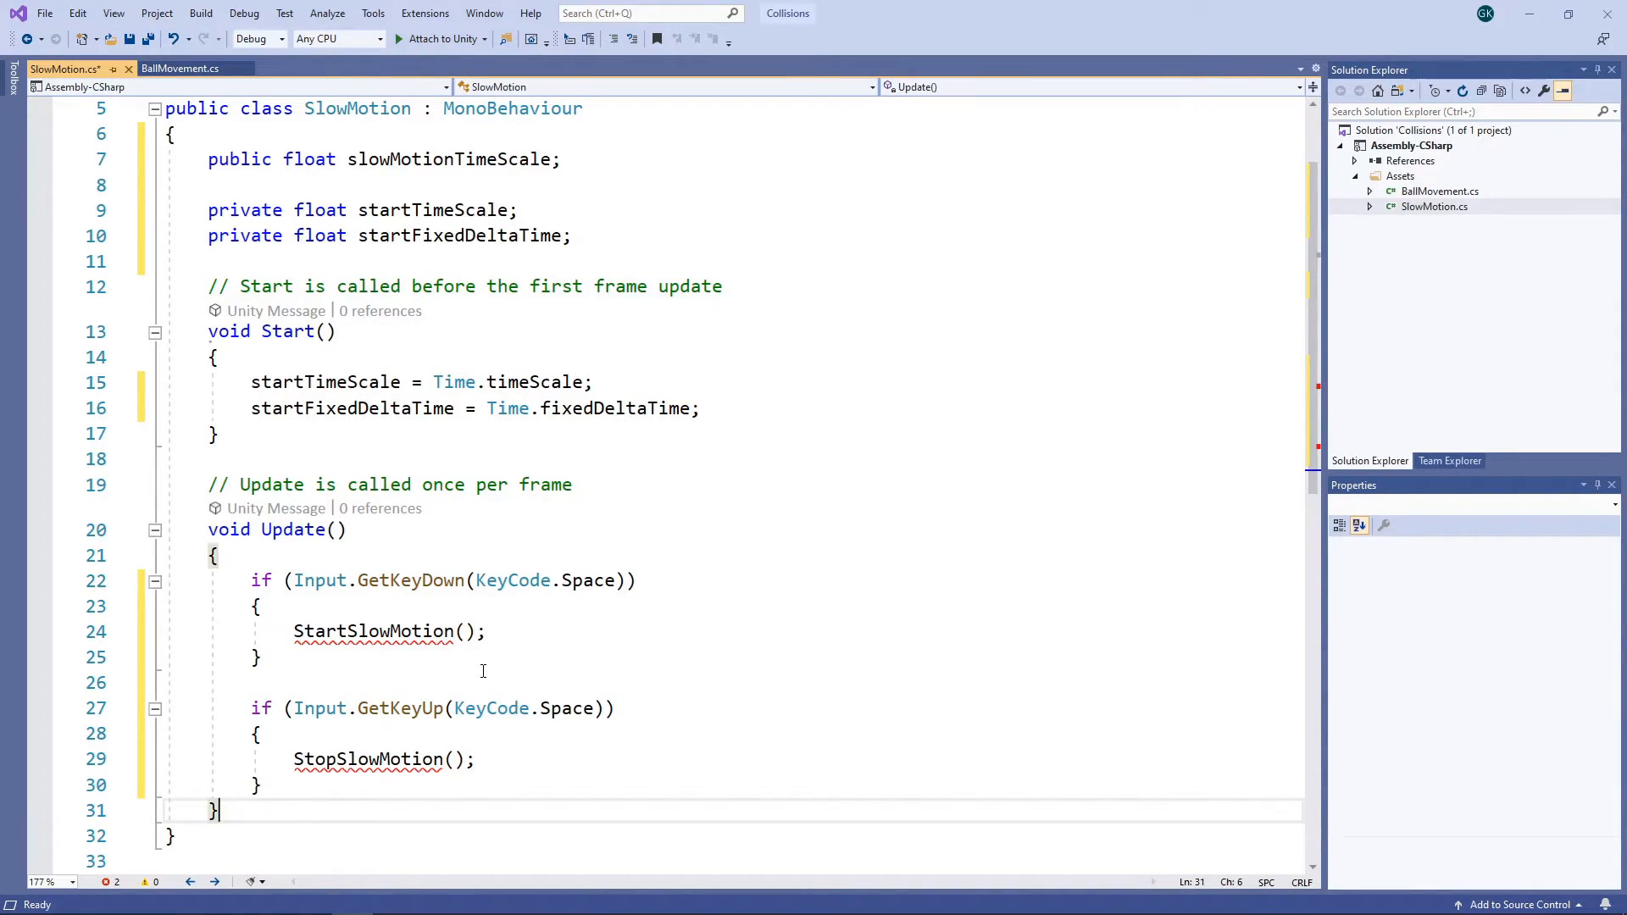
- Write StartSlowMotion setting Time.timeScale and Time.fixedDeltaTime to the slowed values
text(priv)
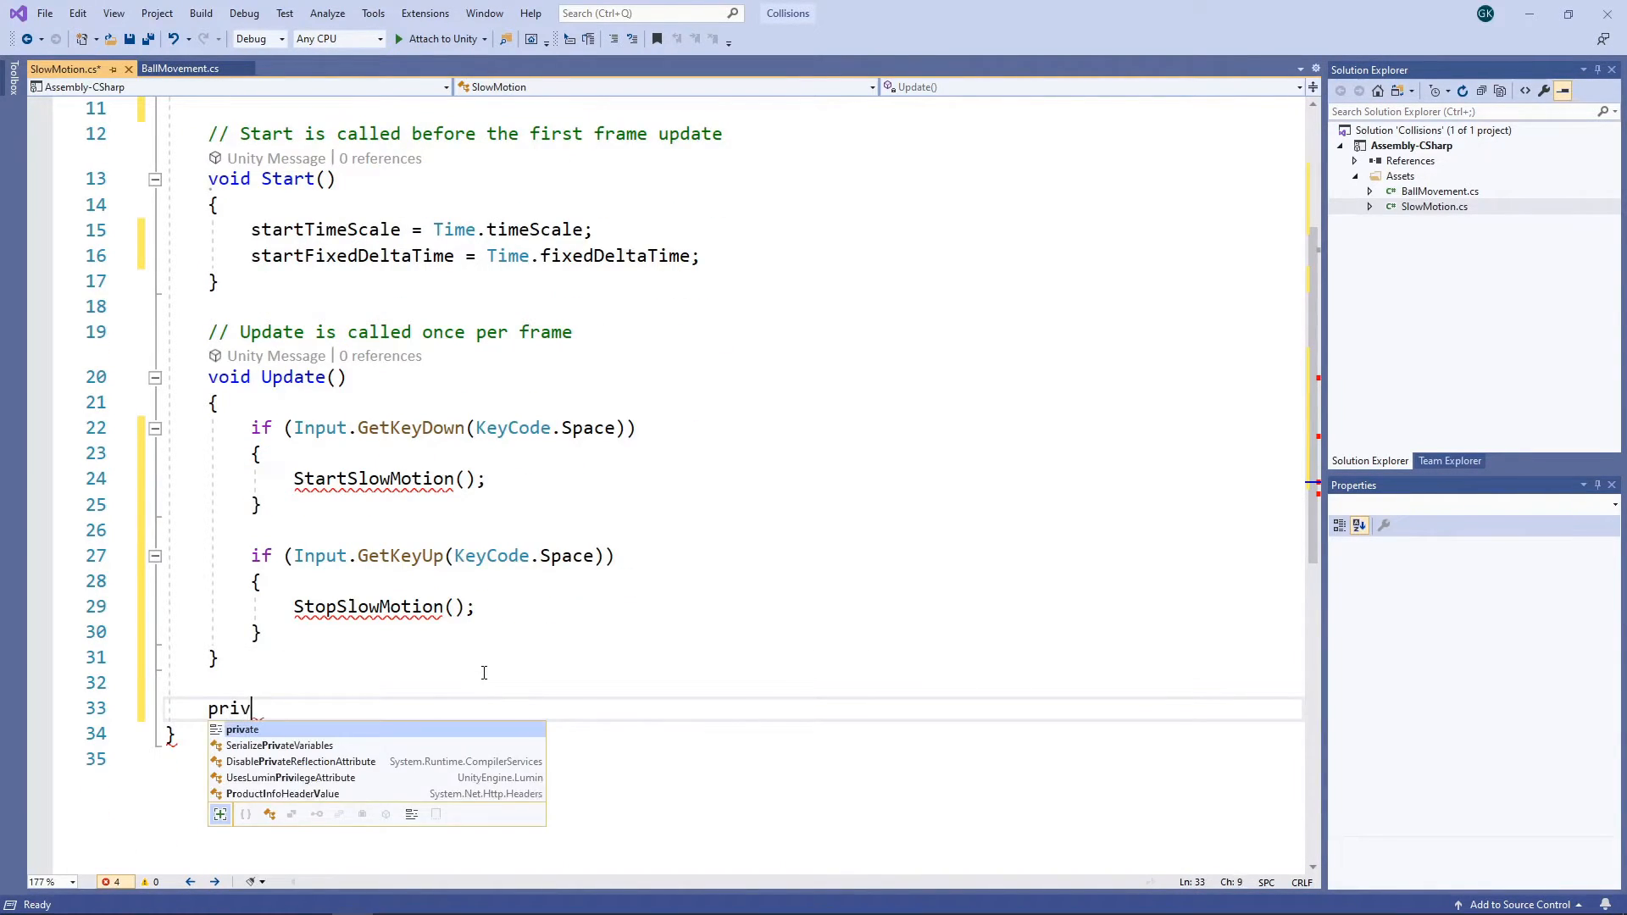
text(ate void StartS)
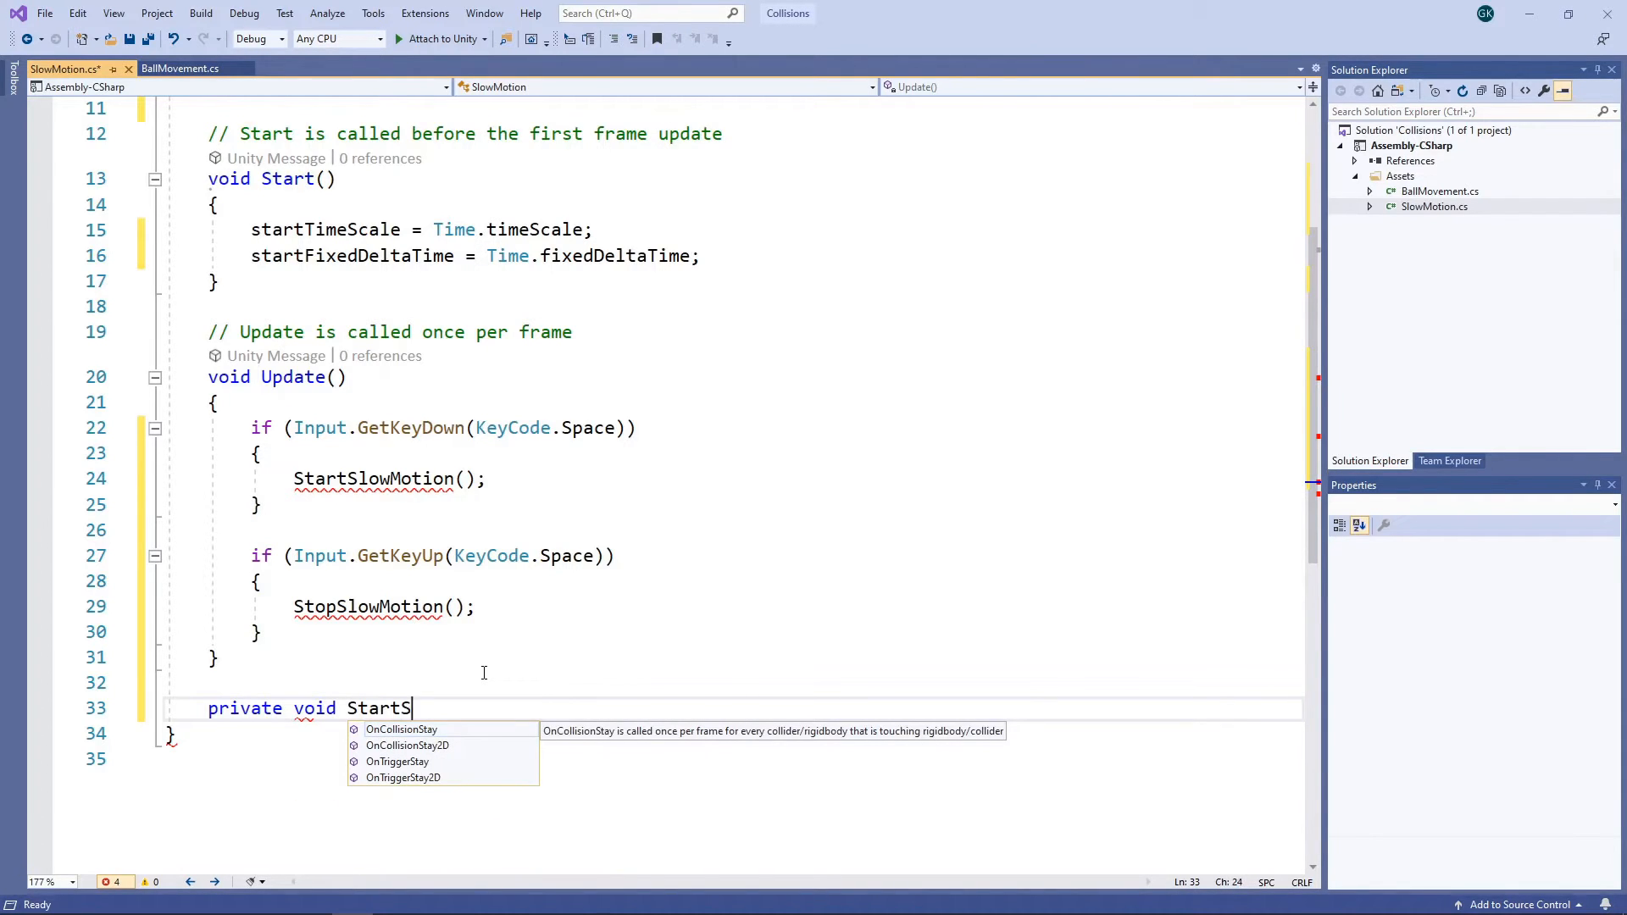
text(lowMotion())
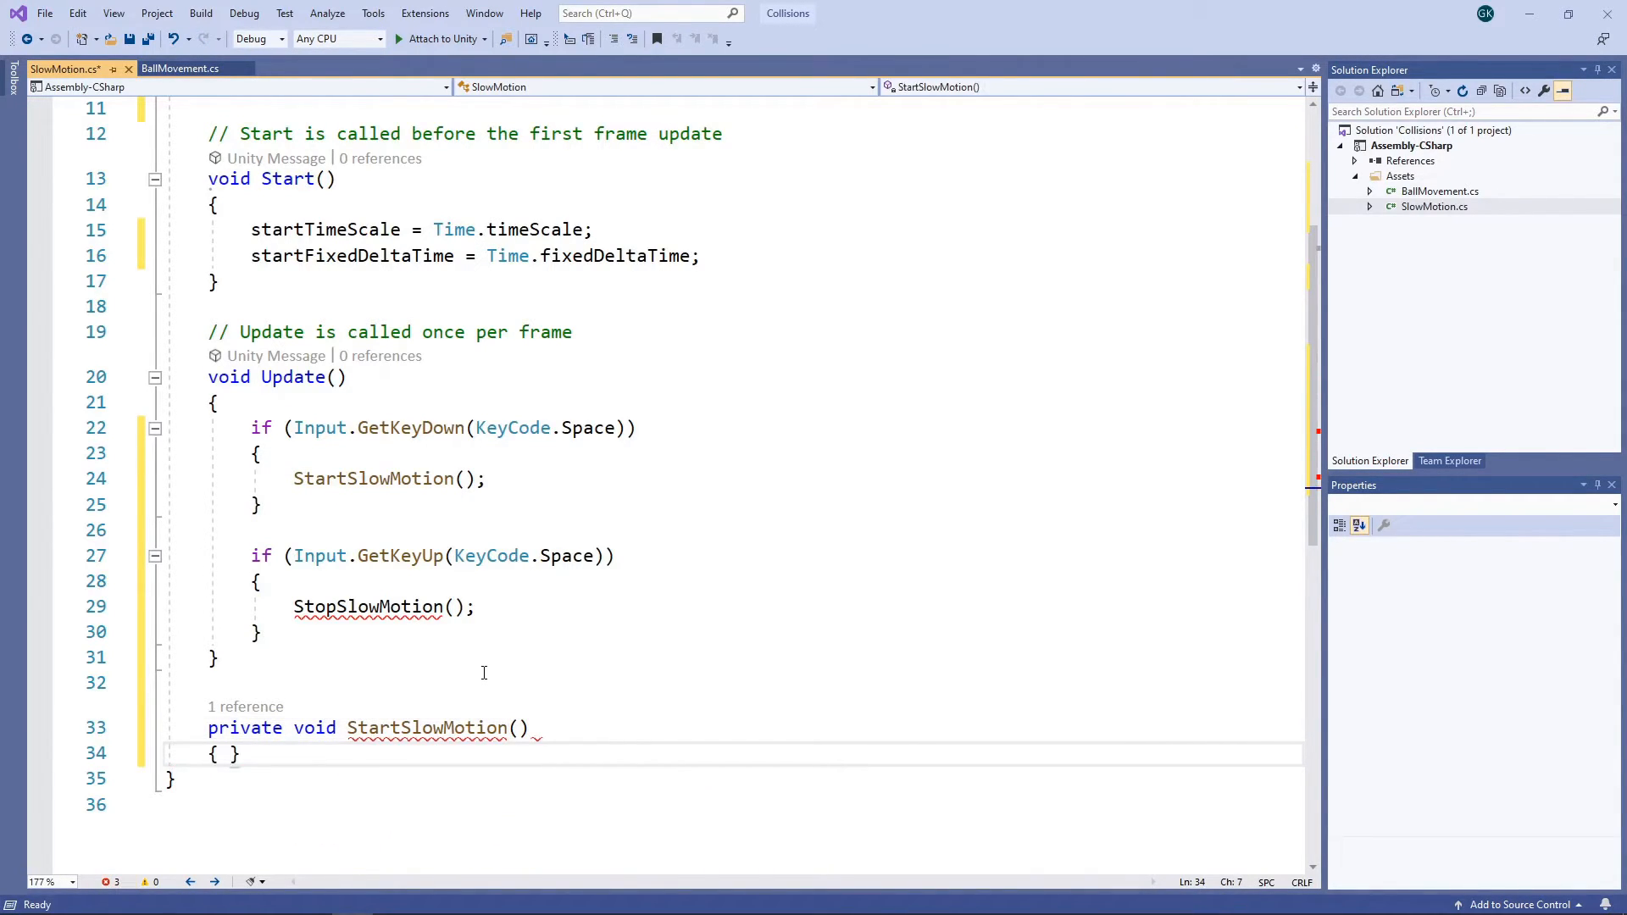
text(Time.timeScale = slowMotionTimeScale;)
text(Time.fixedDeltaTime =)
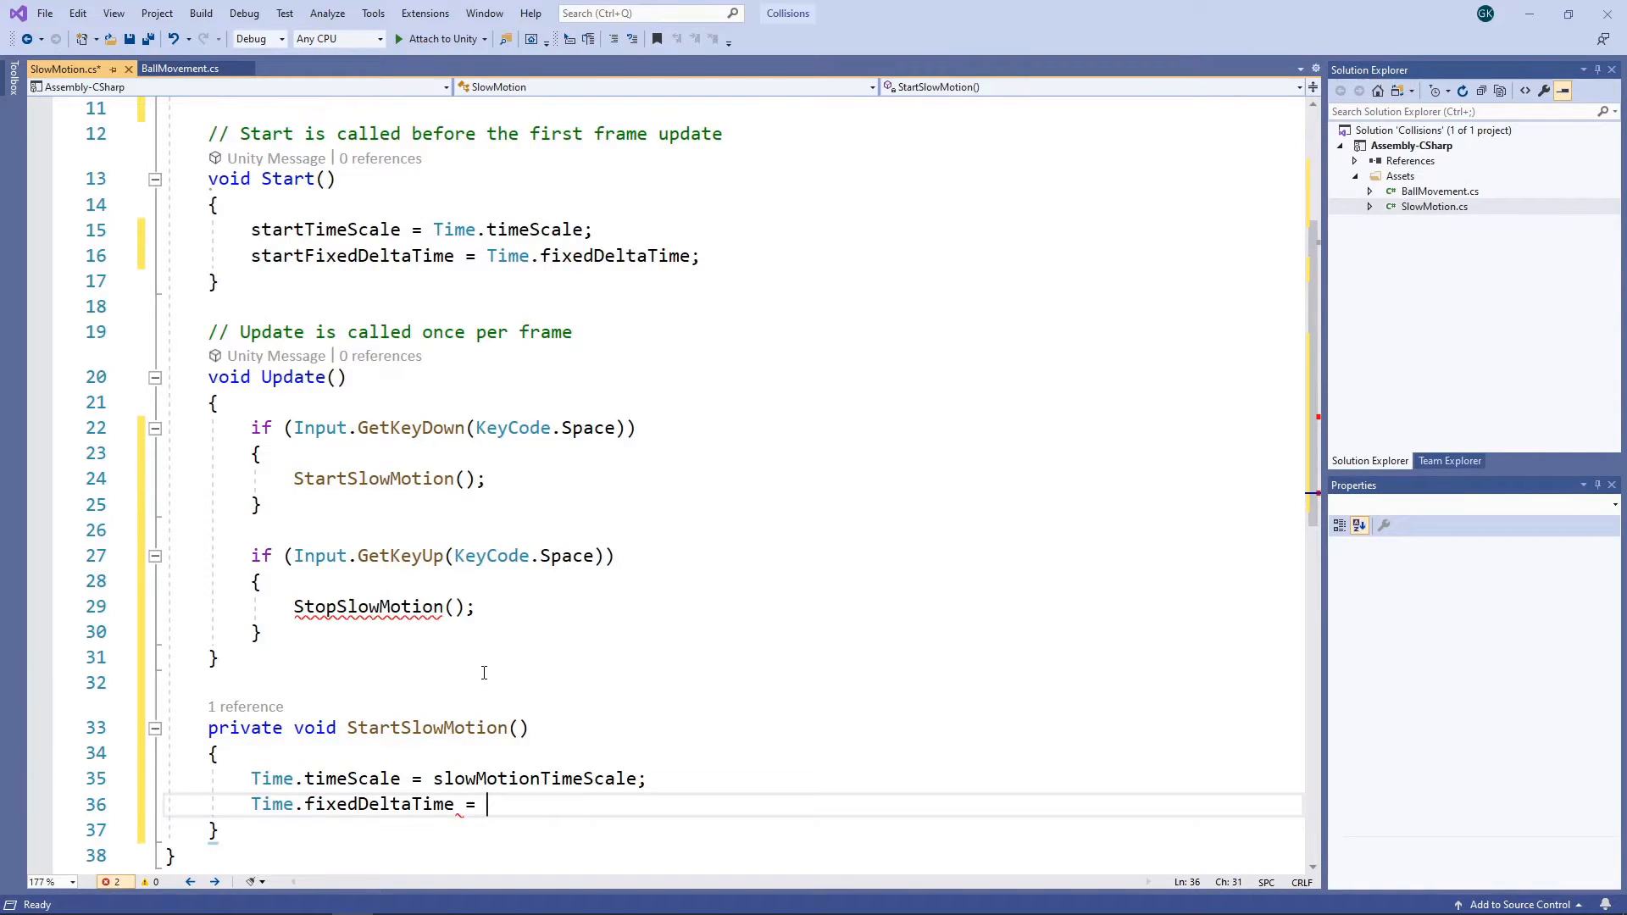
text(startFixedDeltaTime * slowMotionTimeScale;)
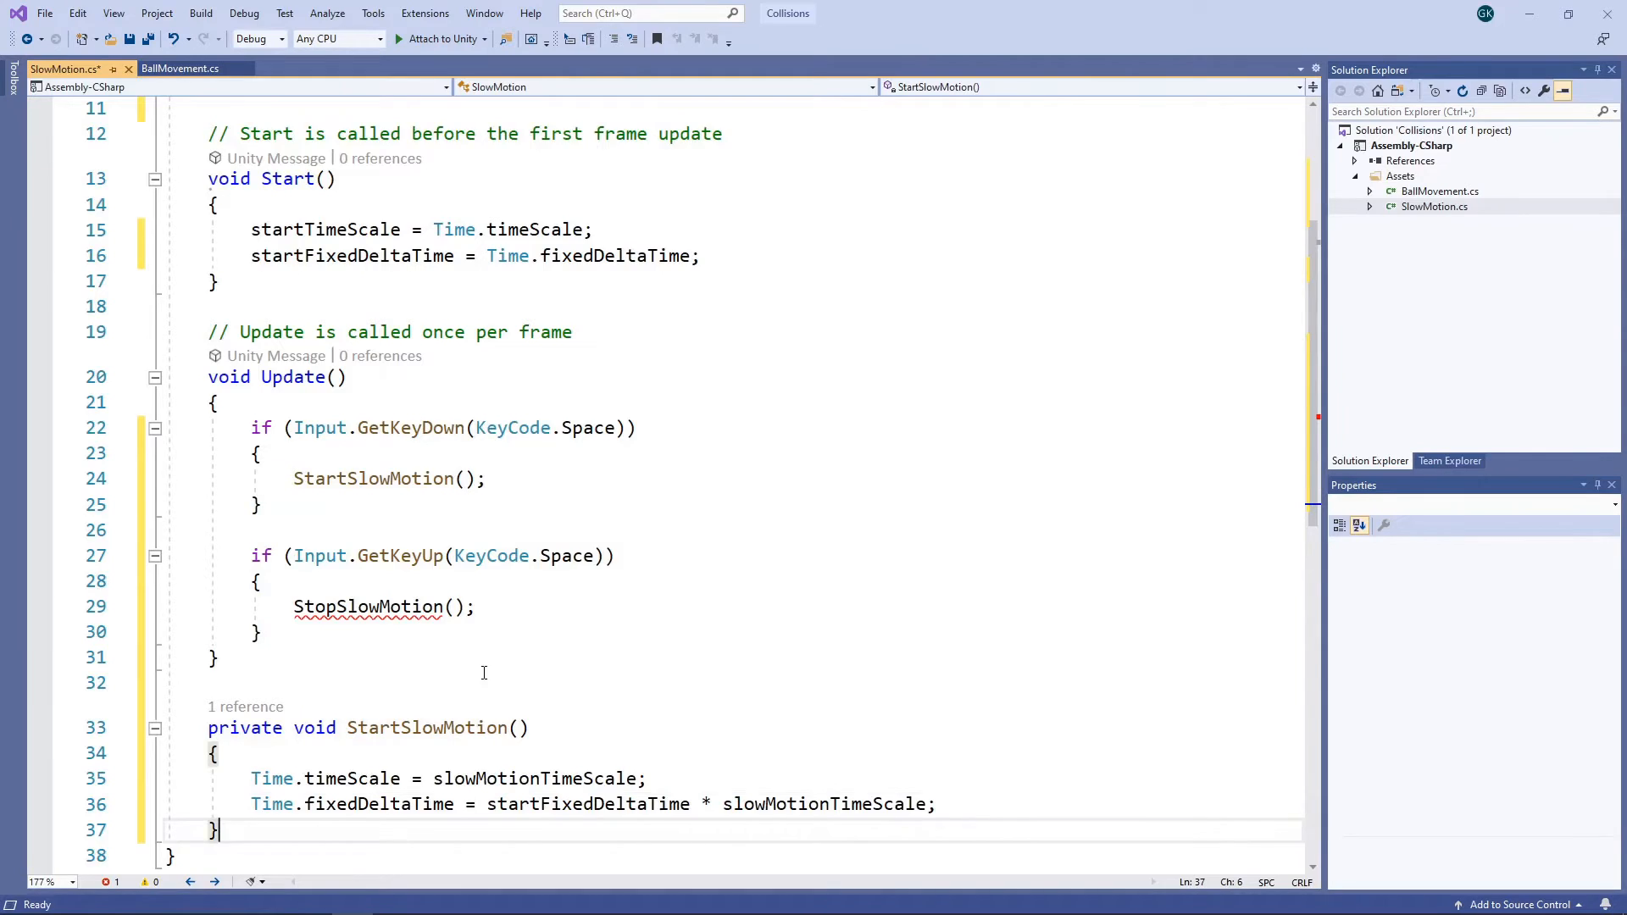
- Write StopSlowMotion restoring startTimeScale and startFixedDeltaTime, then return to Unity
text(private void StopSlowMotion()
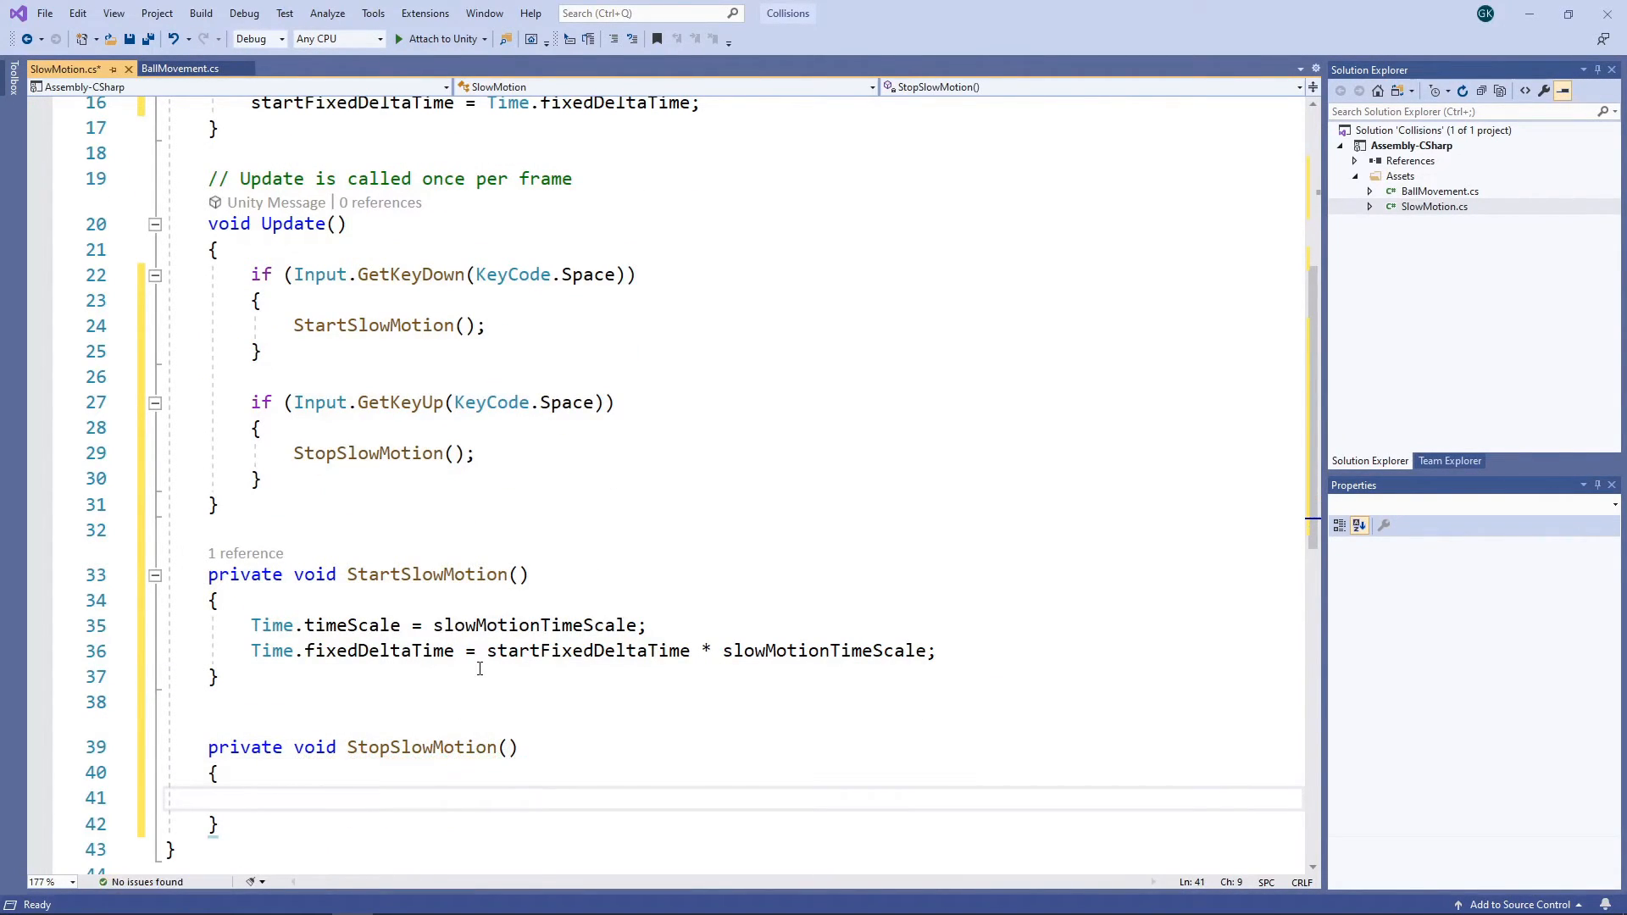
text(Time.timeScale)
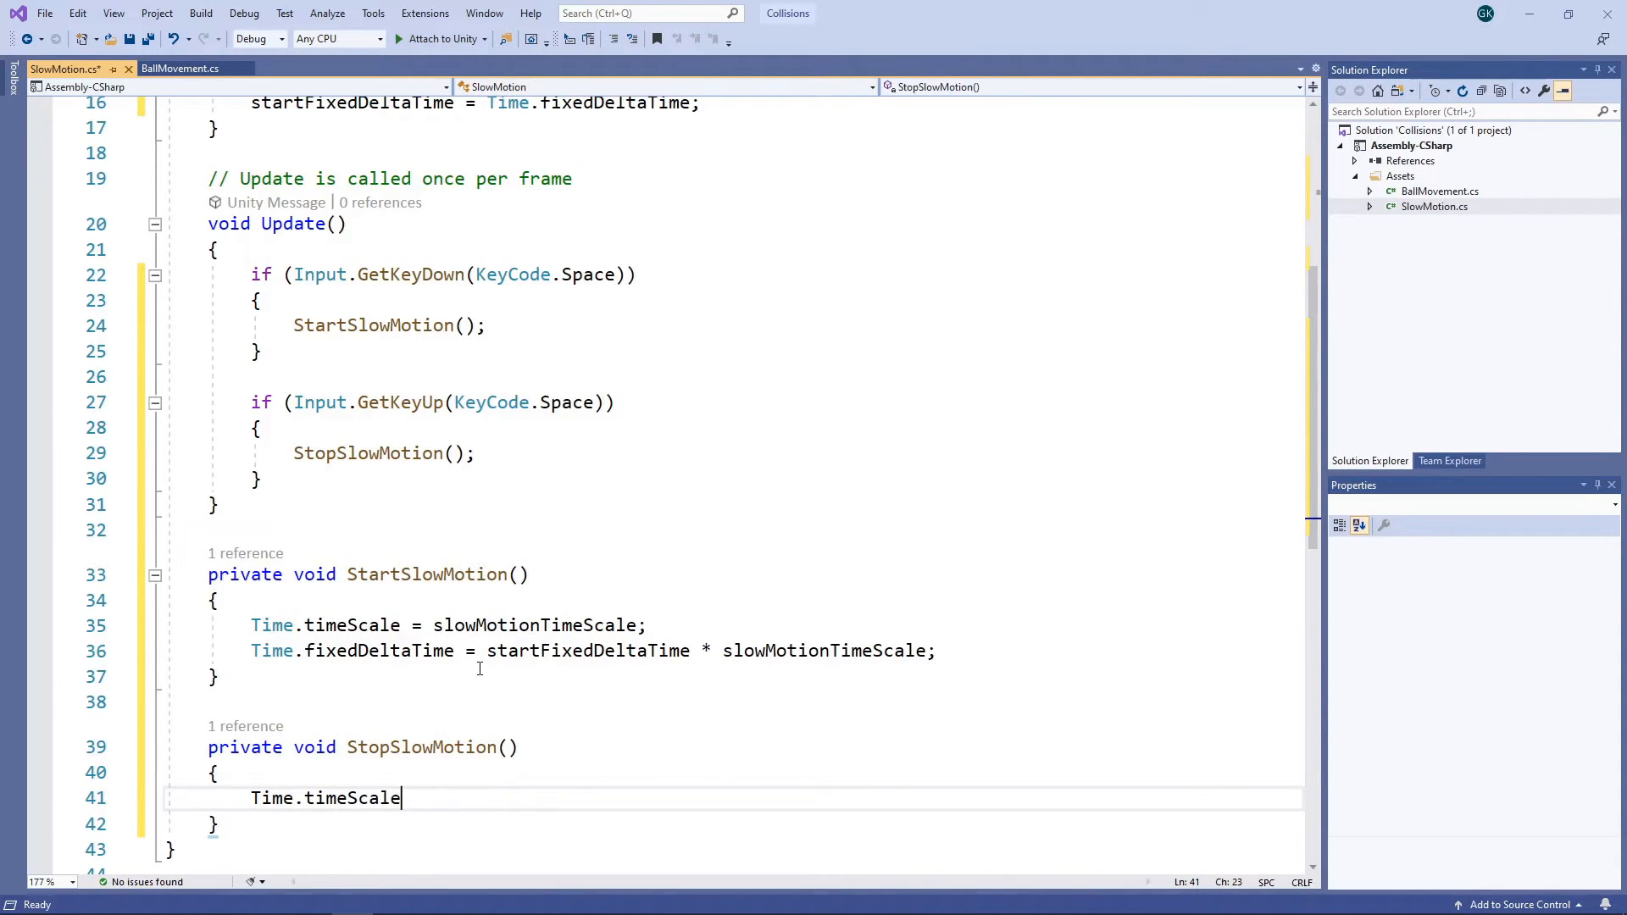
text(= startTimeScale)
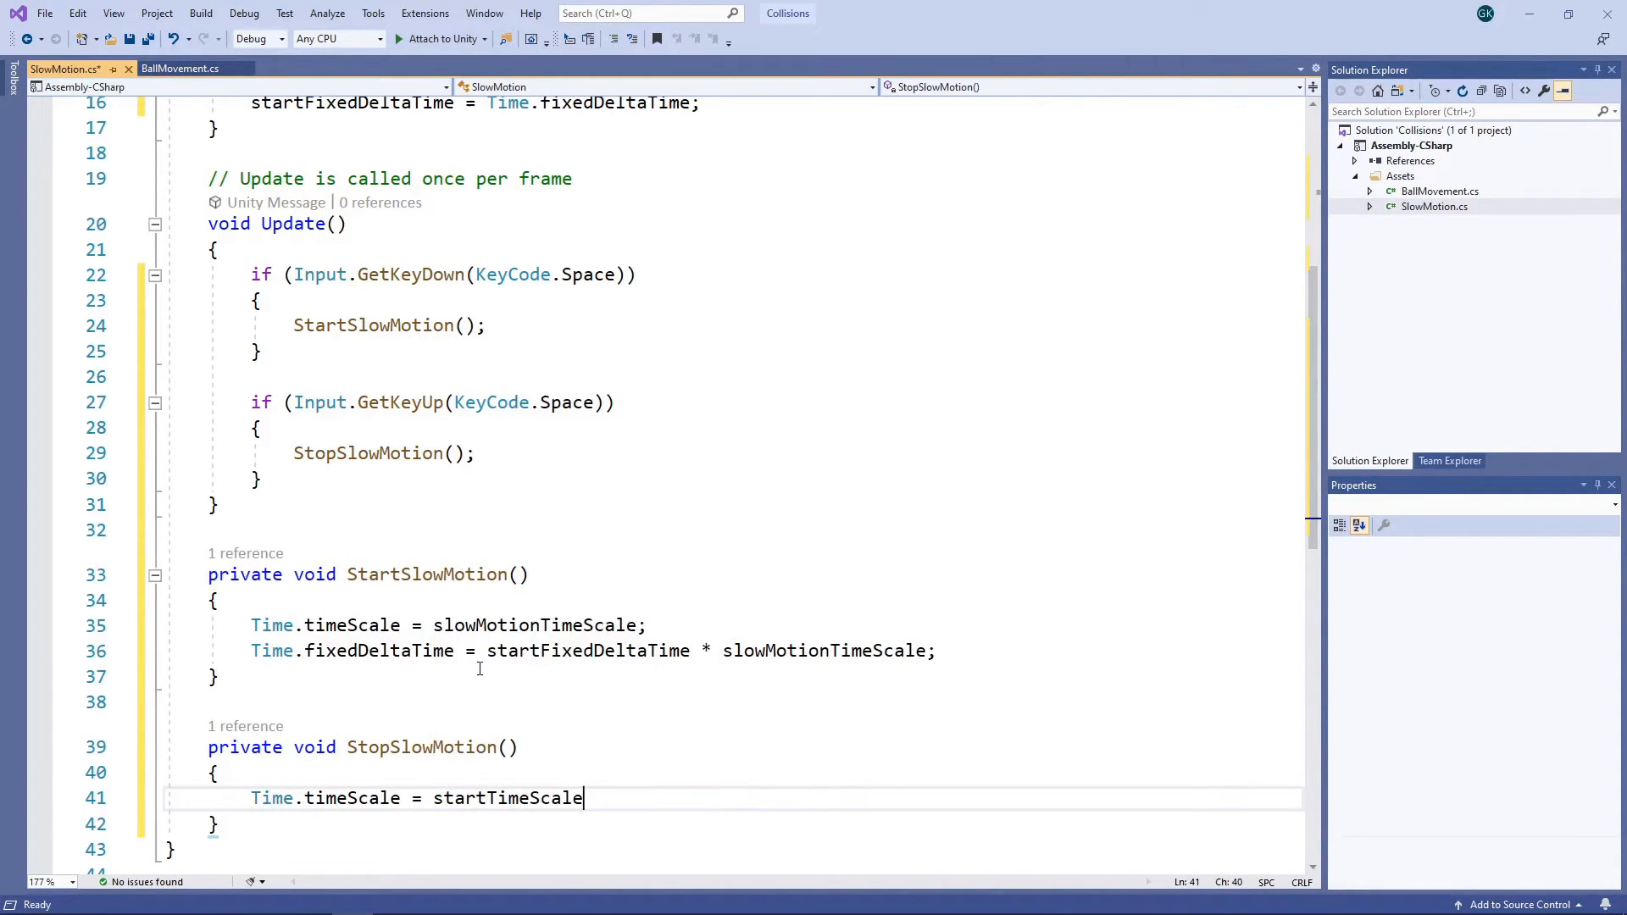
text(Time.fixedDeltaTime = startFixedDeltaTime)
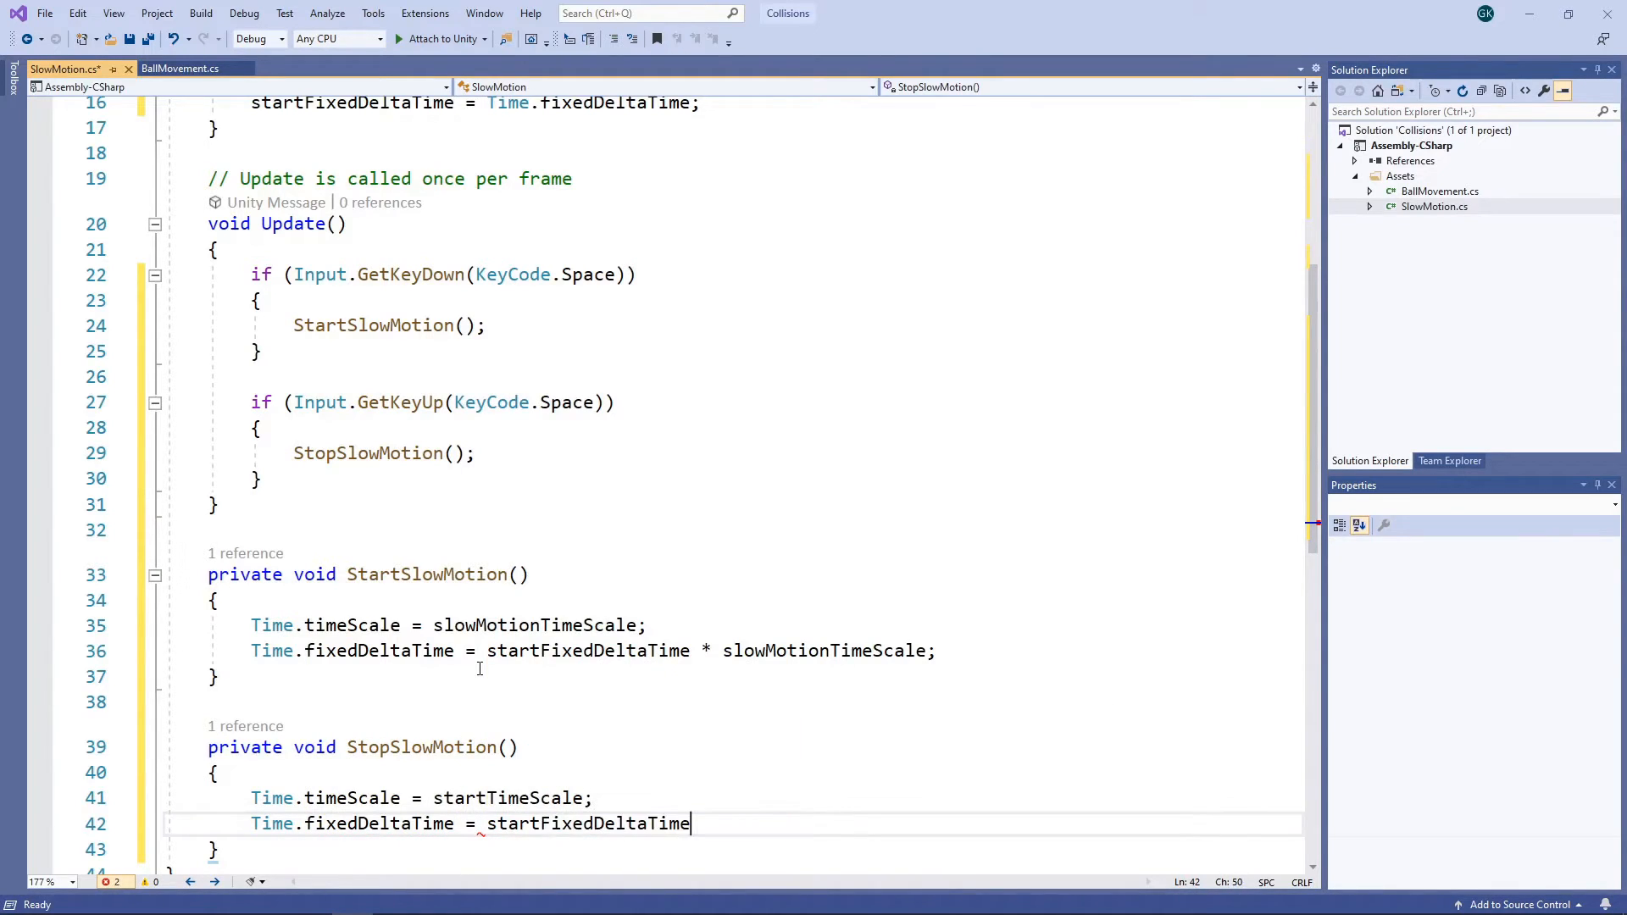
text(;)
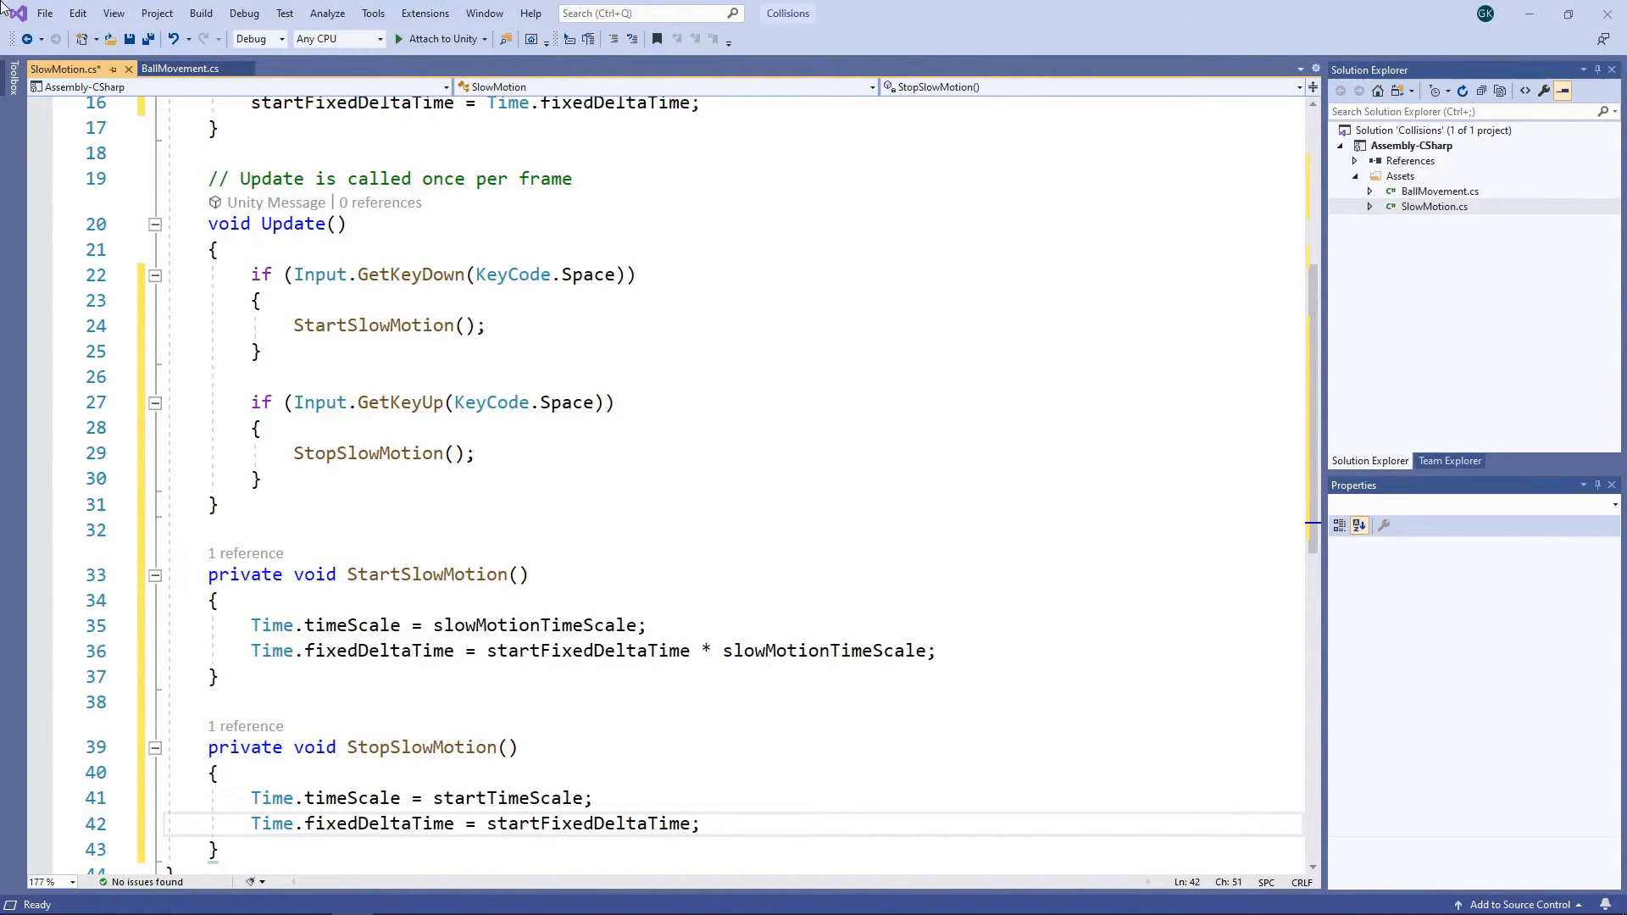
click(128, 39)
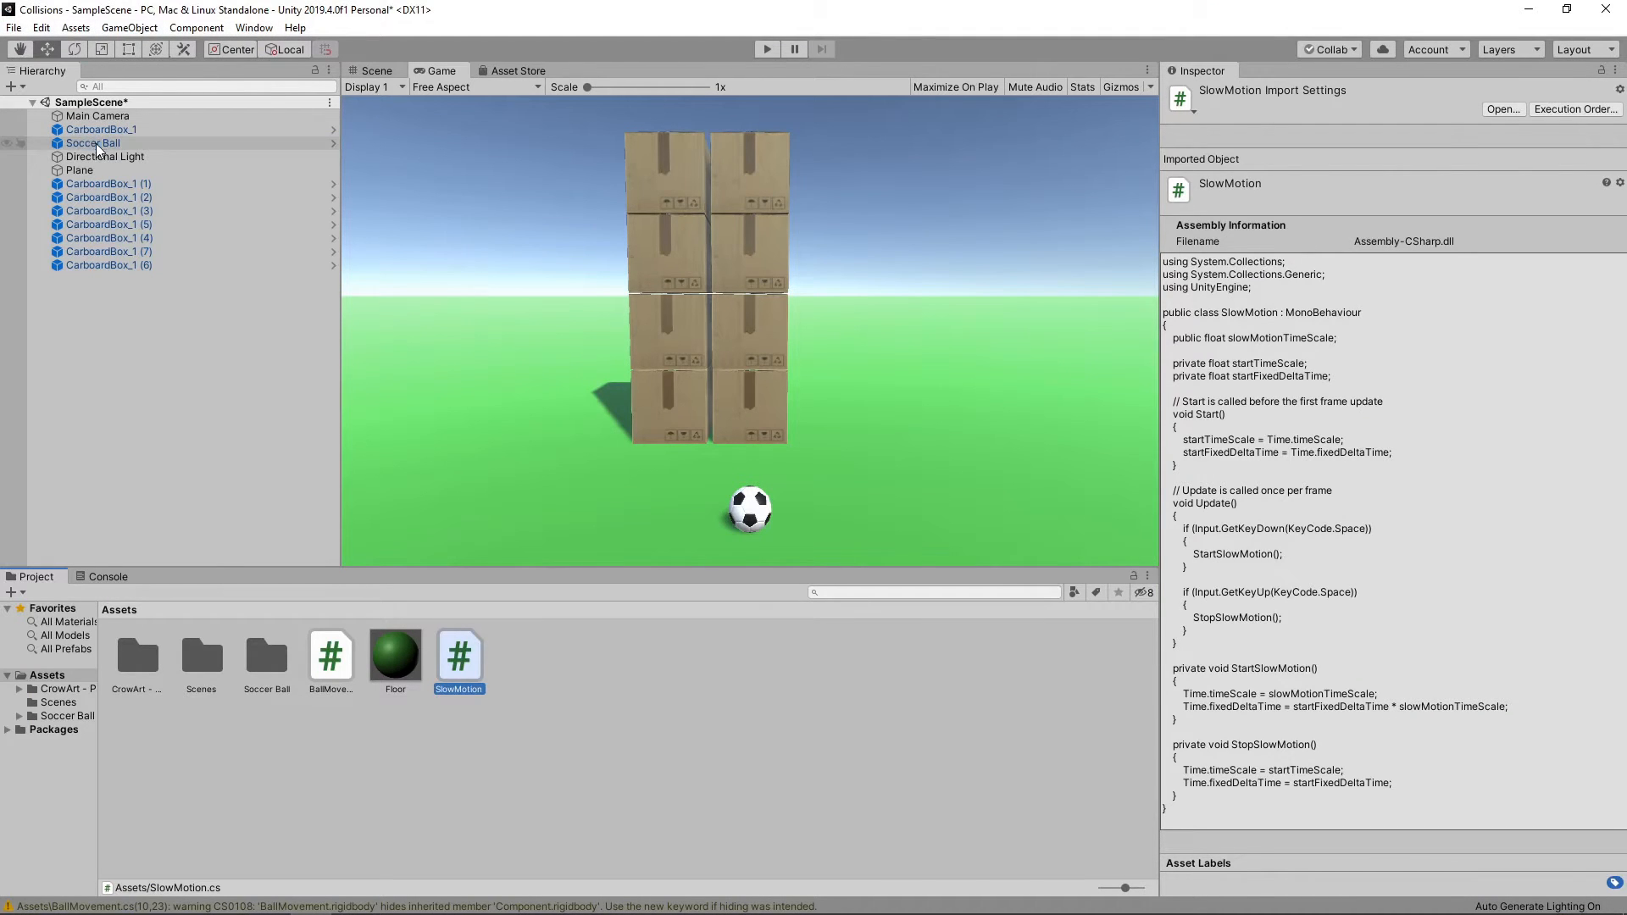
- Set Soccer Ball's Slow Motion Time Scale to 0.1 and run the scene to test it
click(91, 142)
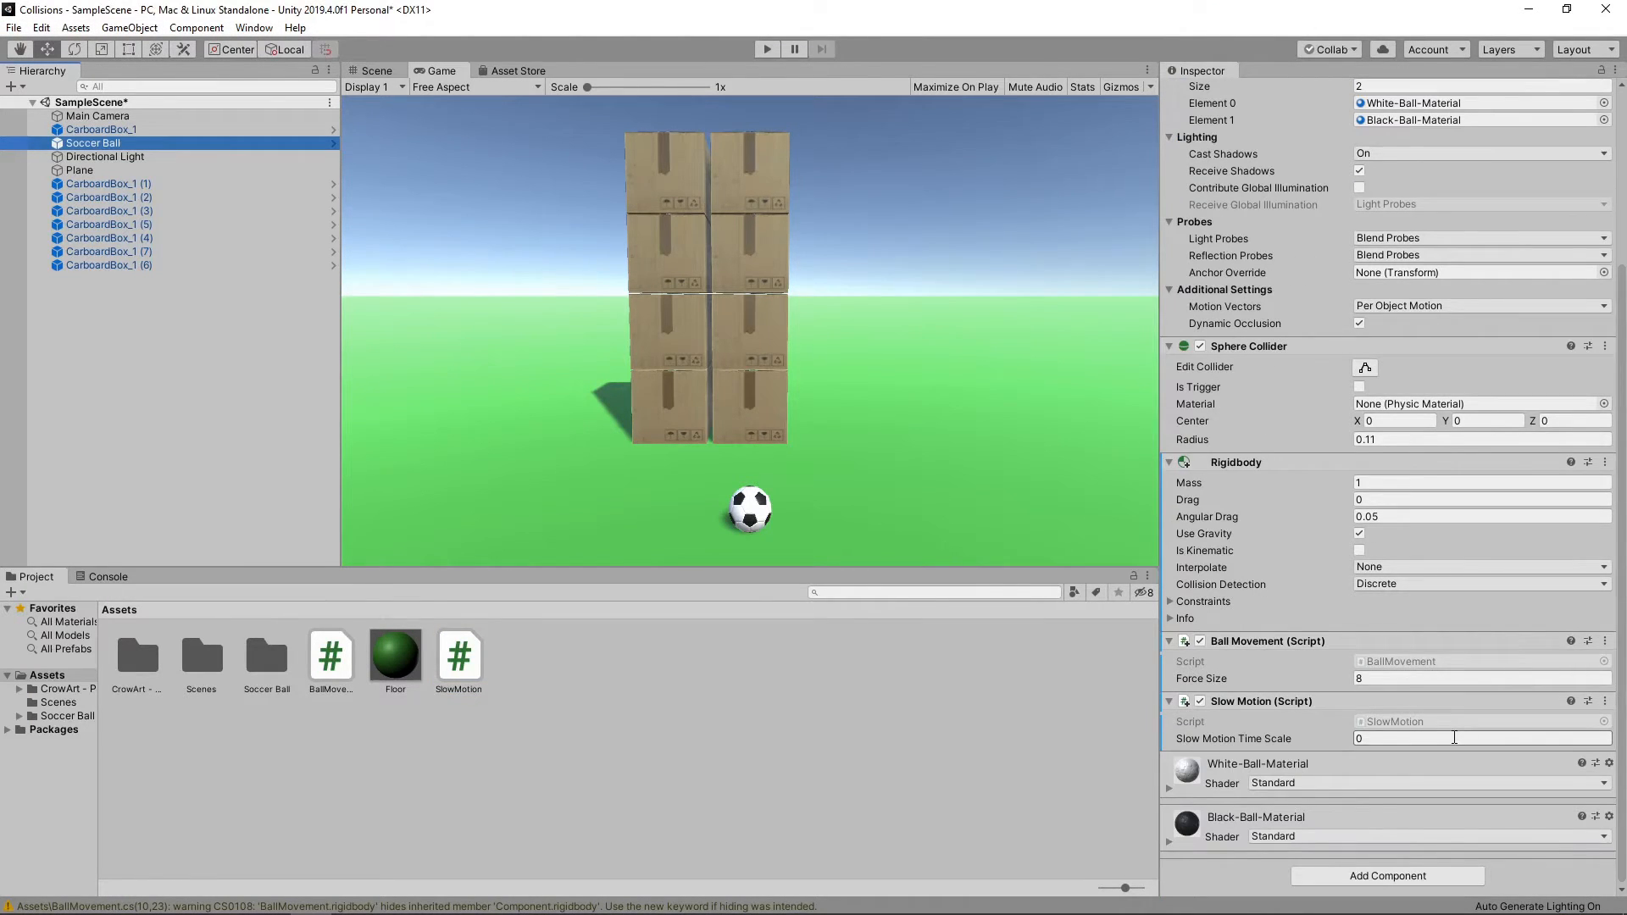
text(0.1)
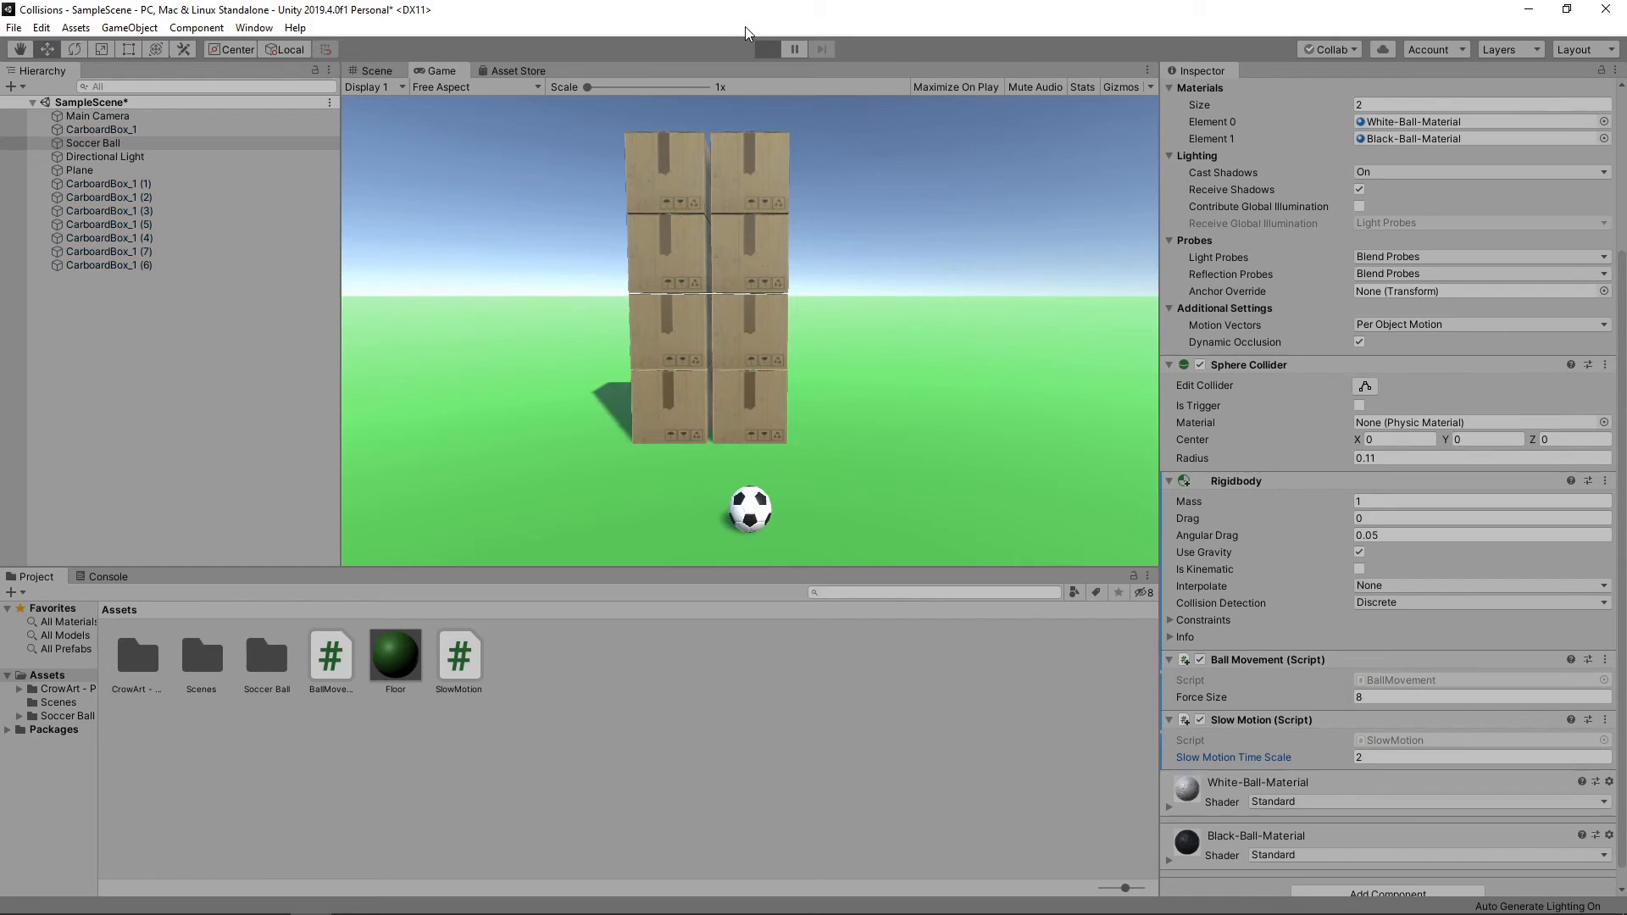
click(766, 49)
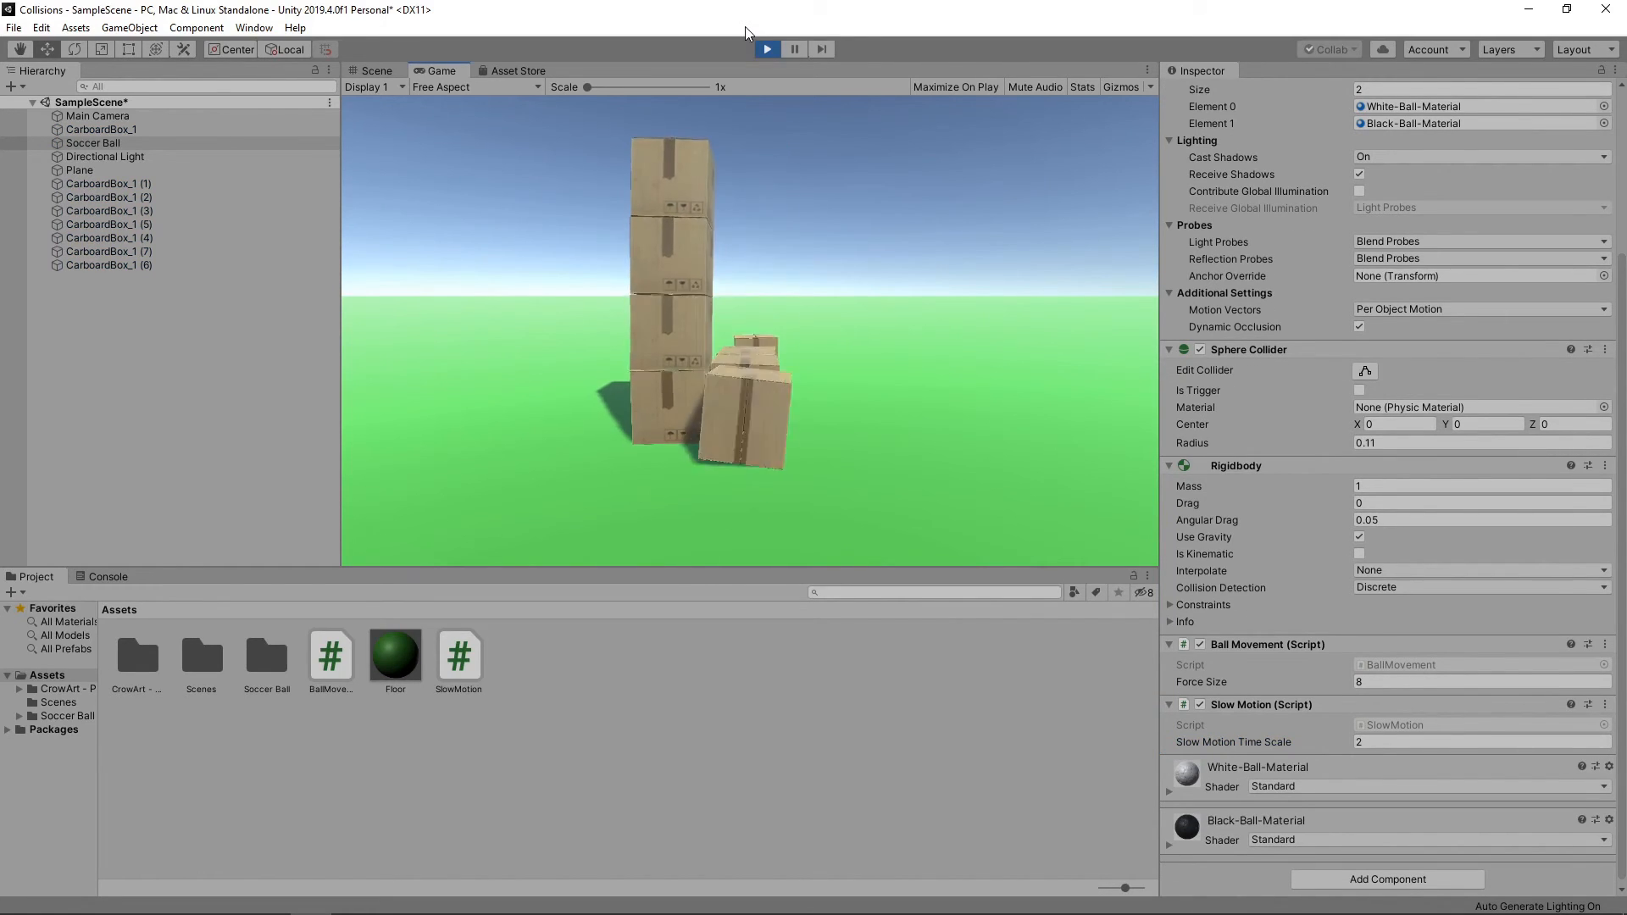